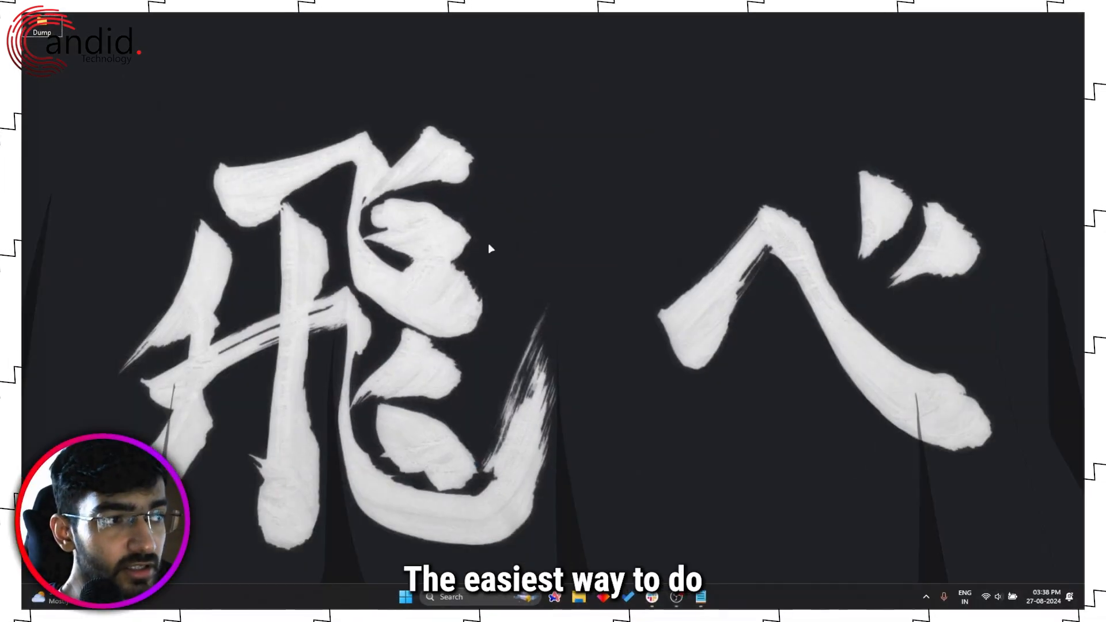
- Search Start for HWiNFO 64 and launch it with administrator rights
{"action": "left_click", "coordinate": [405, 596]}
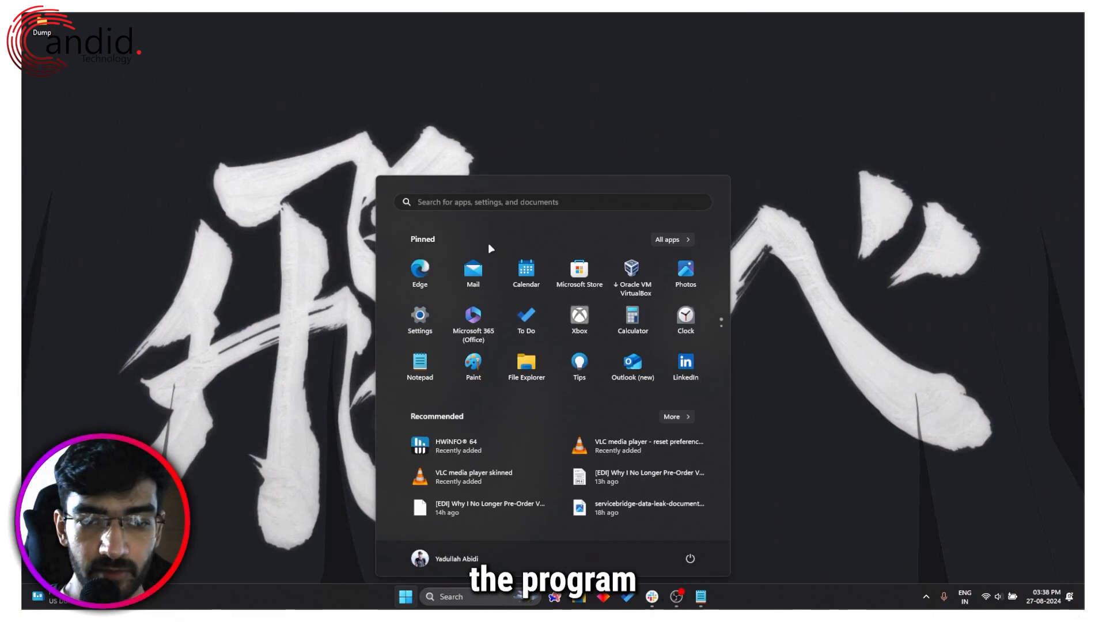
{"action": "type", "text": "hwiNFO® 64"}
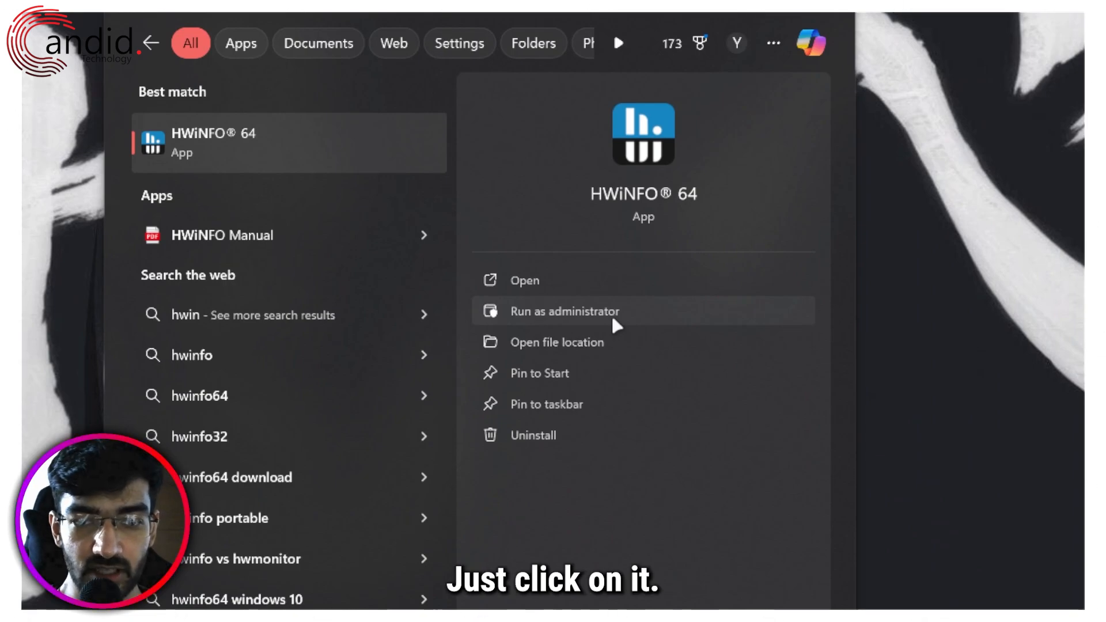
{"action": "left_click", "coordinate": [565, 311]}
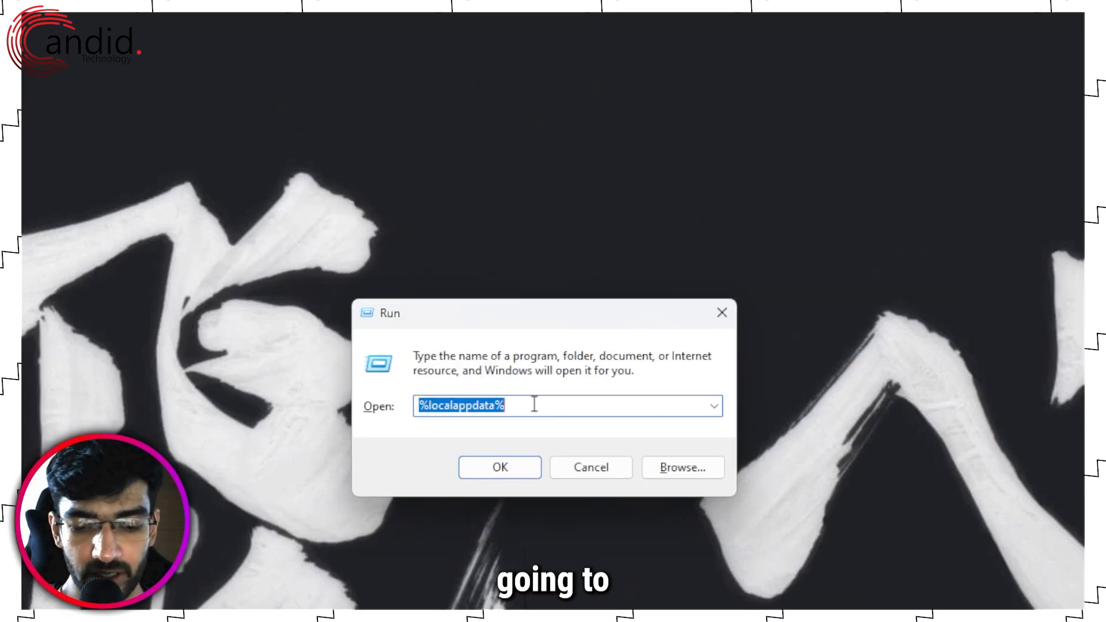
- Run cmd and enter the misspelled 'net user adminstrator /active:yes', getting 'user name could not be found'
{"action": "type", "text": "cmd"}
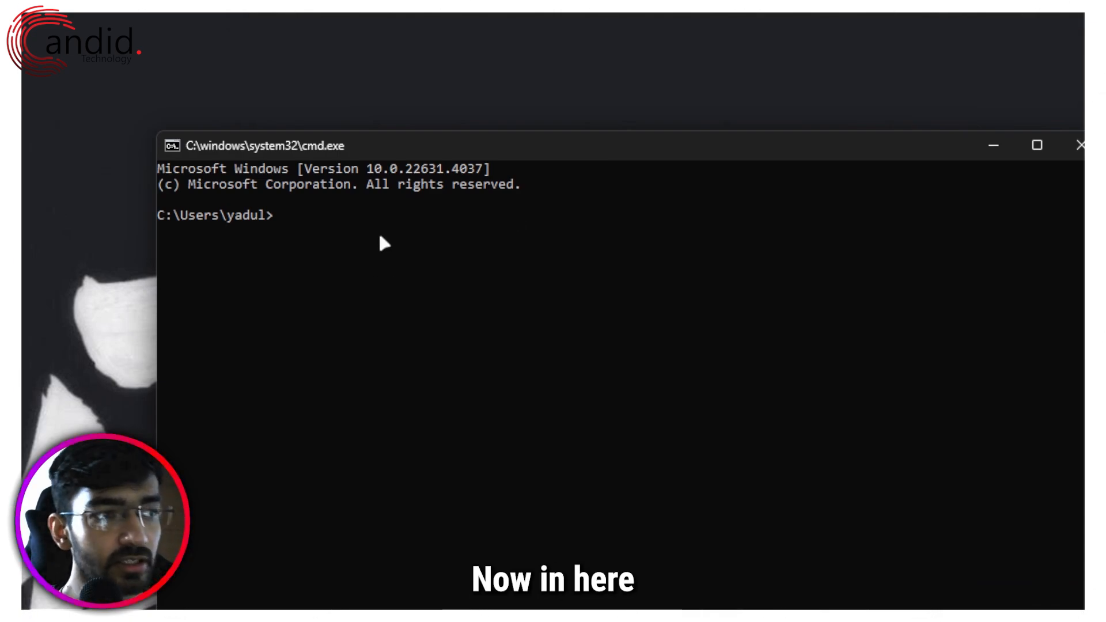
{"action": "type", "text": "net user adminstr"}
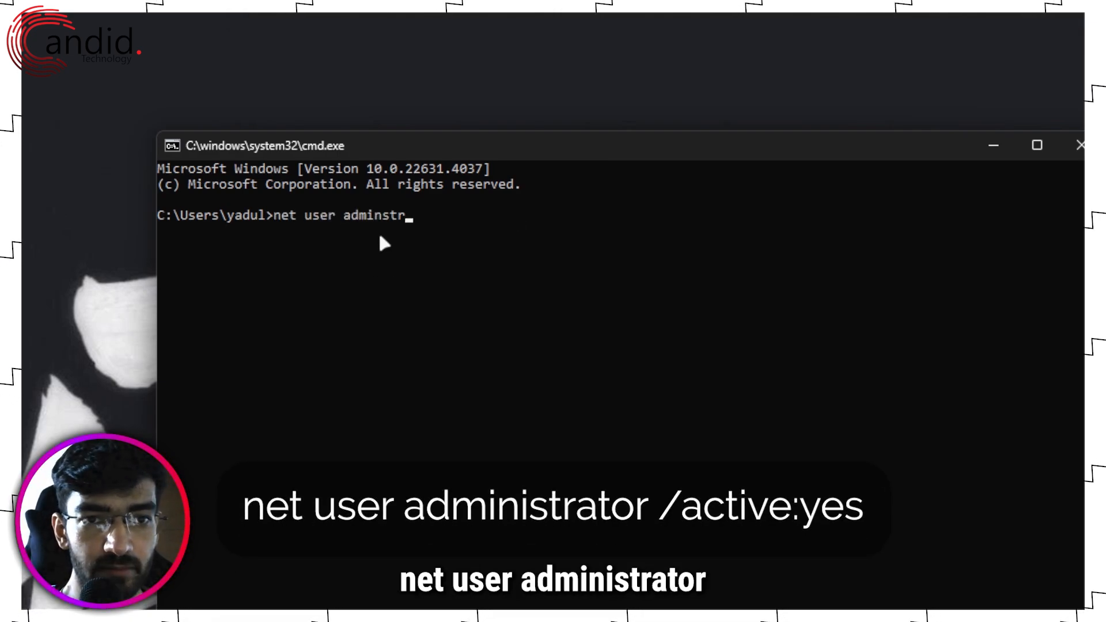
{"action": "type", "text": "ator /"}
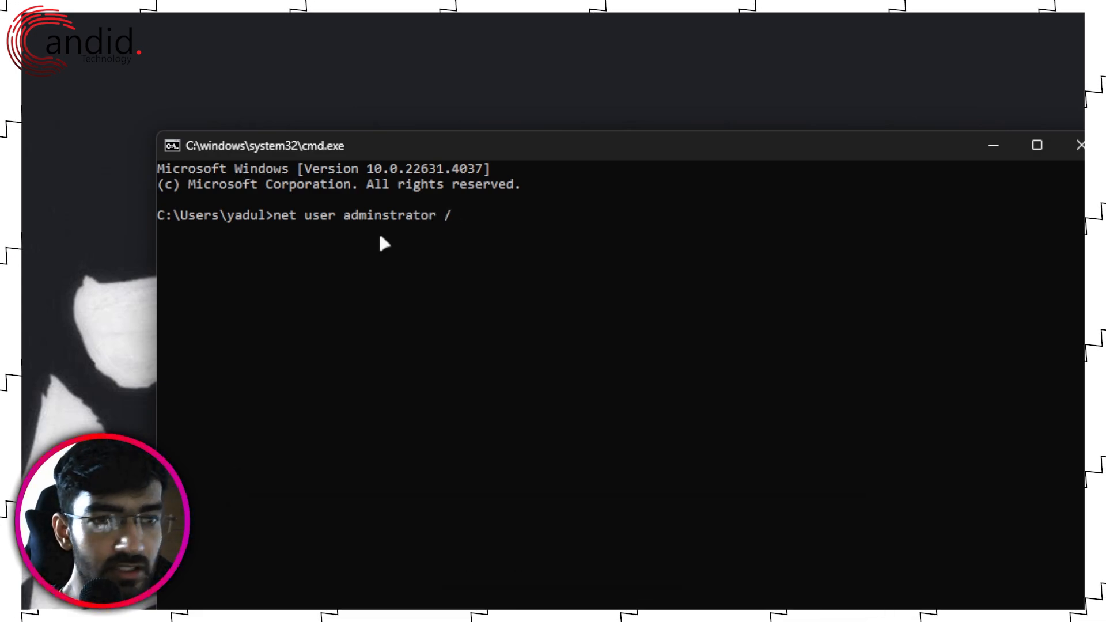
{"action": "type", "text": "active:yes"}
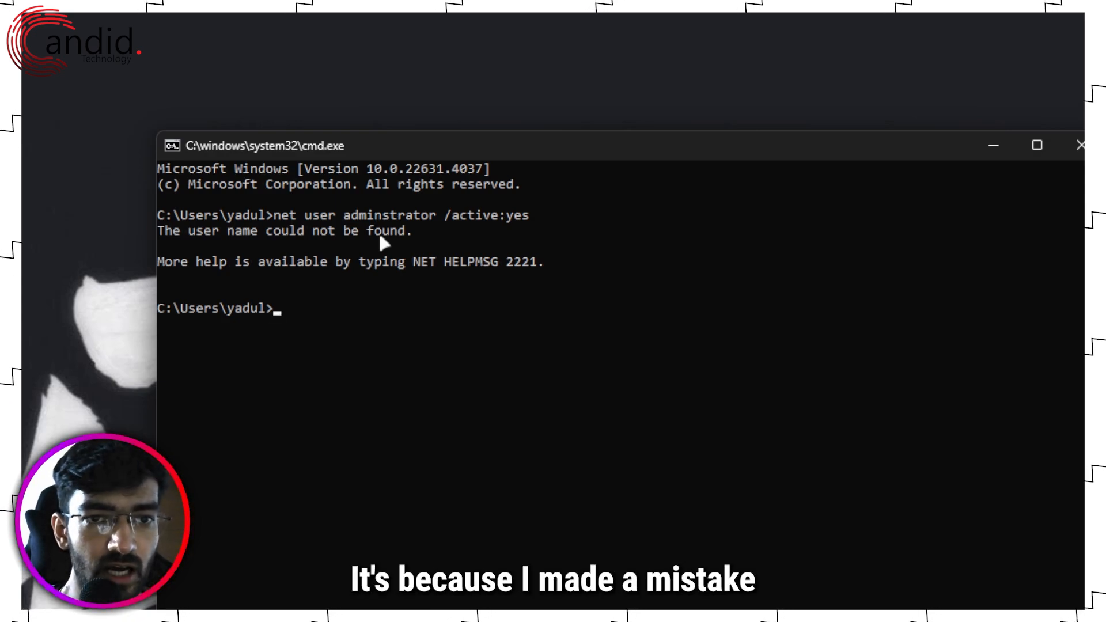
{"action": "type", "text": "net user adminstrator /active:yes"}
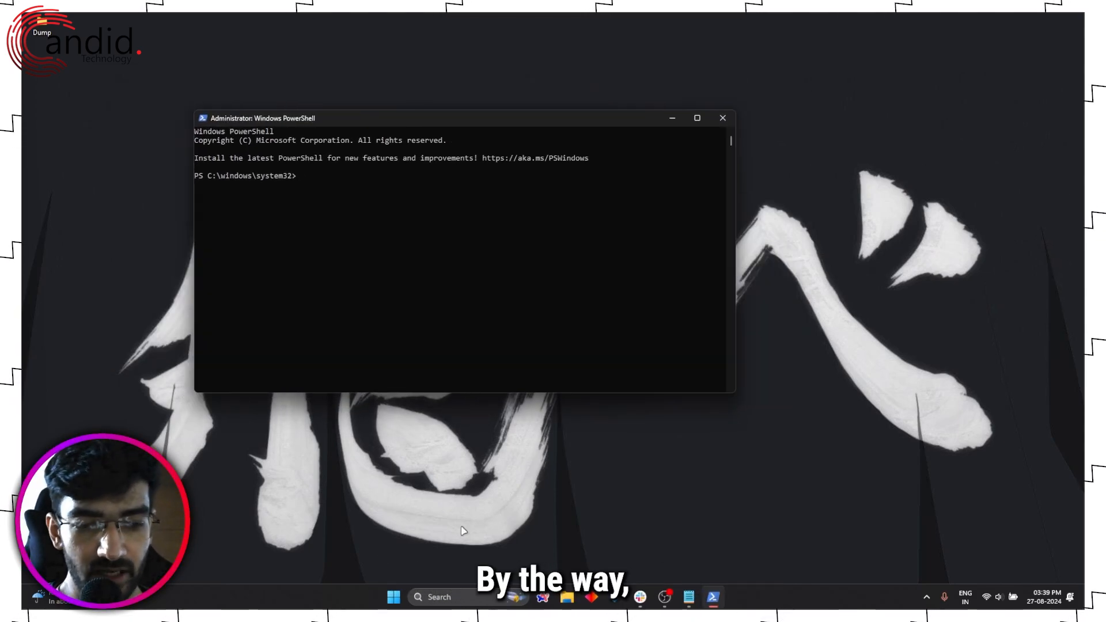
- In admin PowerShell run 'net user administrator /active:yes' to enable the built-in administrator
{"action": "right_click", "coordinate": [393, 598]}
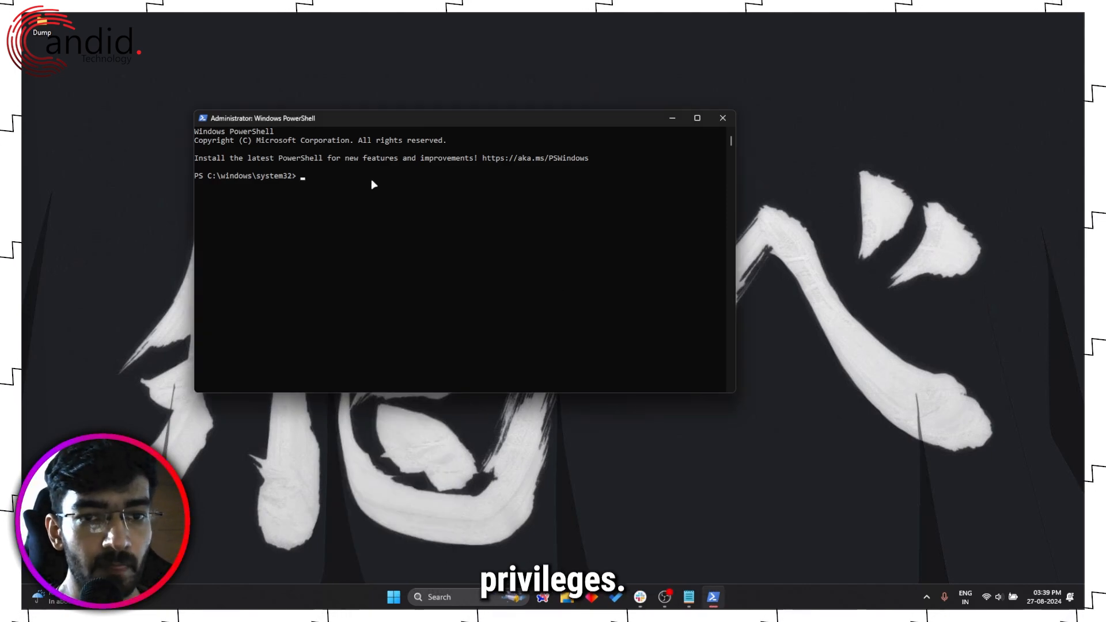
{"action": "type", "text": "net"}
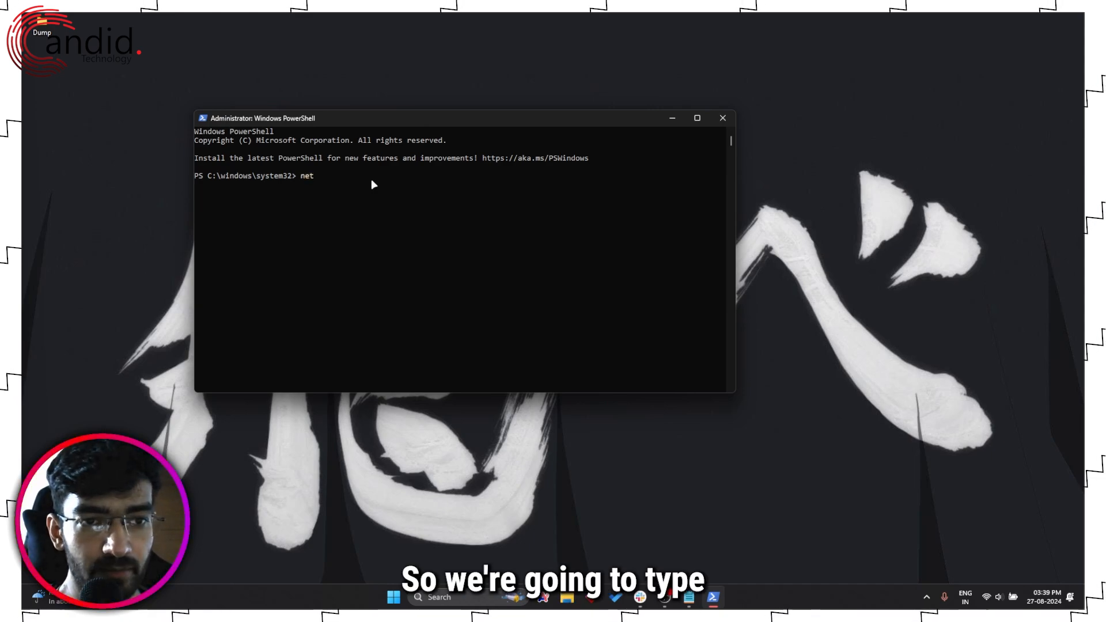
{"action": "type", "text": "user admin"}
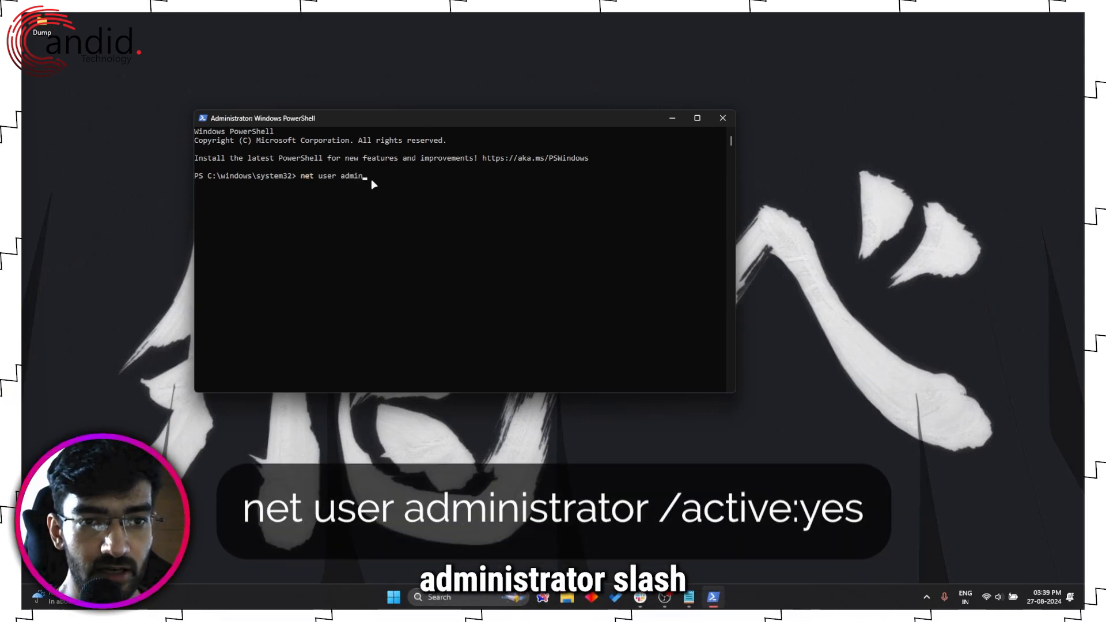
{"action": "type", "text": "istrator /a"}
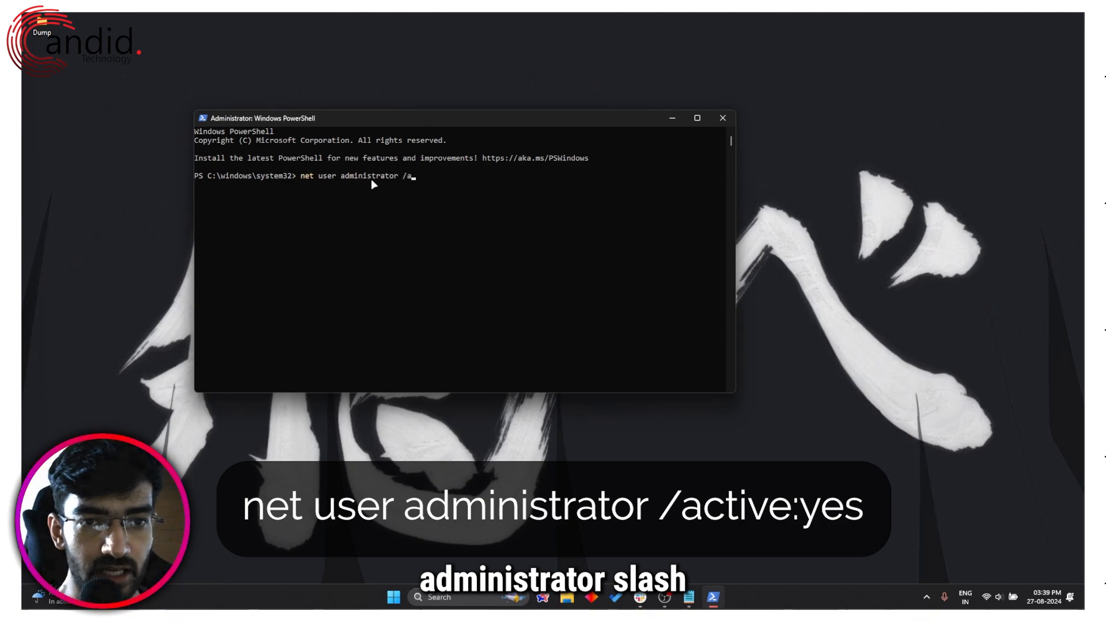
{"action": "key", "text": "Return"}
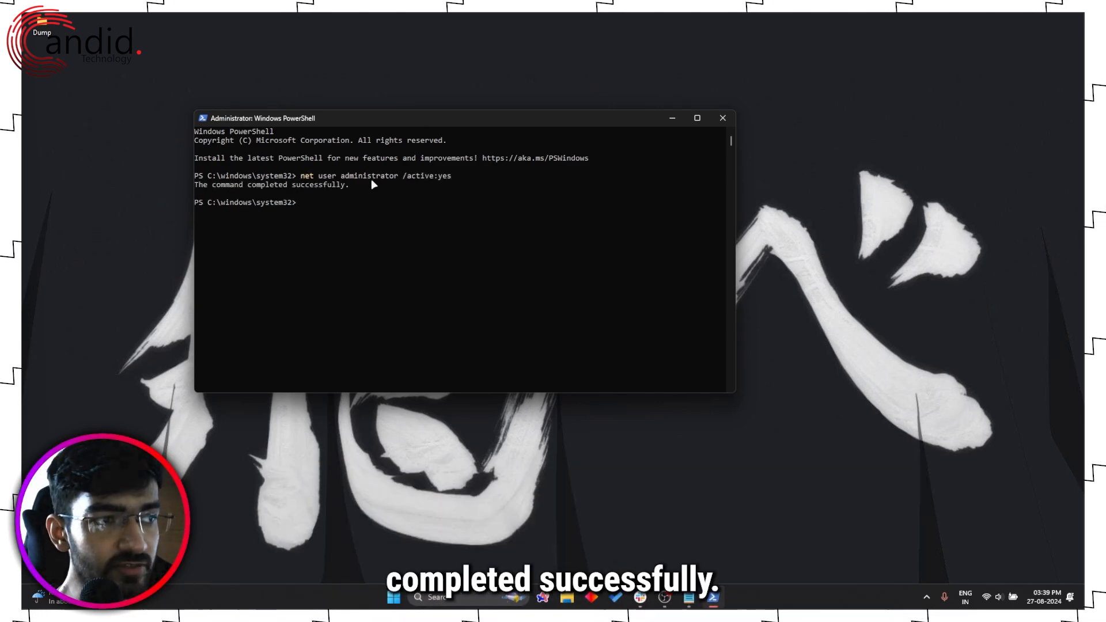
- Run the follow-up 'net user administrator' command for that account
{"action": "type", "text": "net user"}
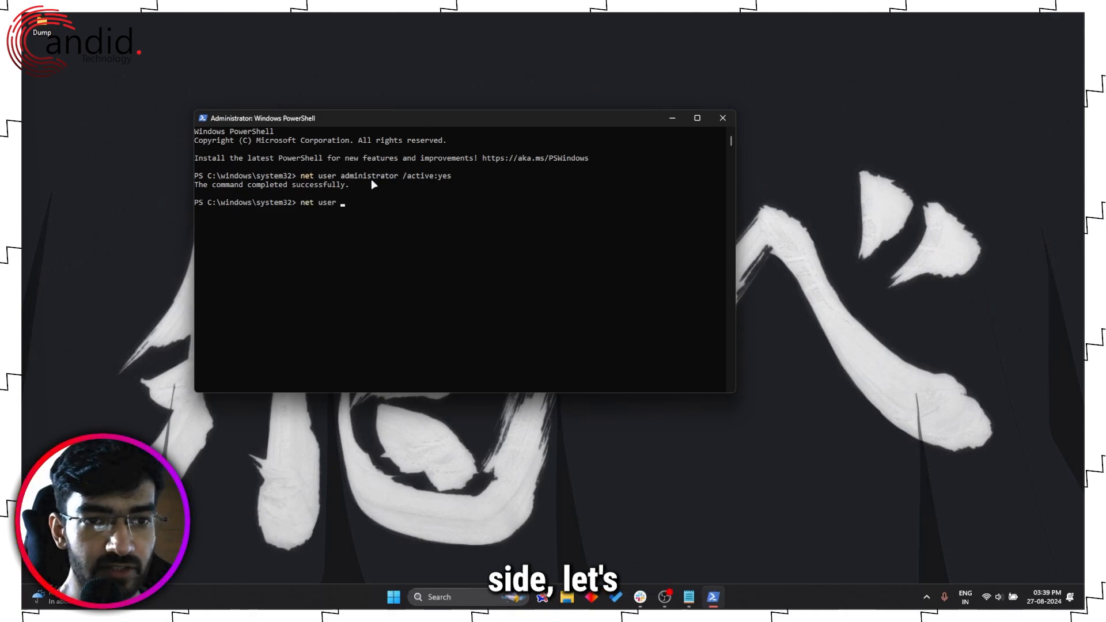
{"action": "type", "text": "admin"}
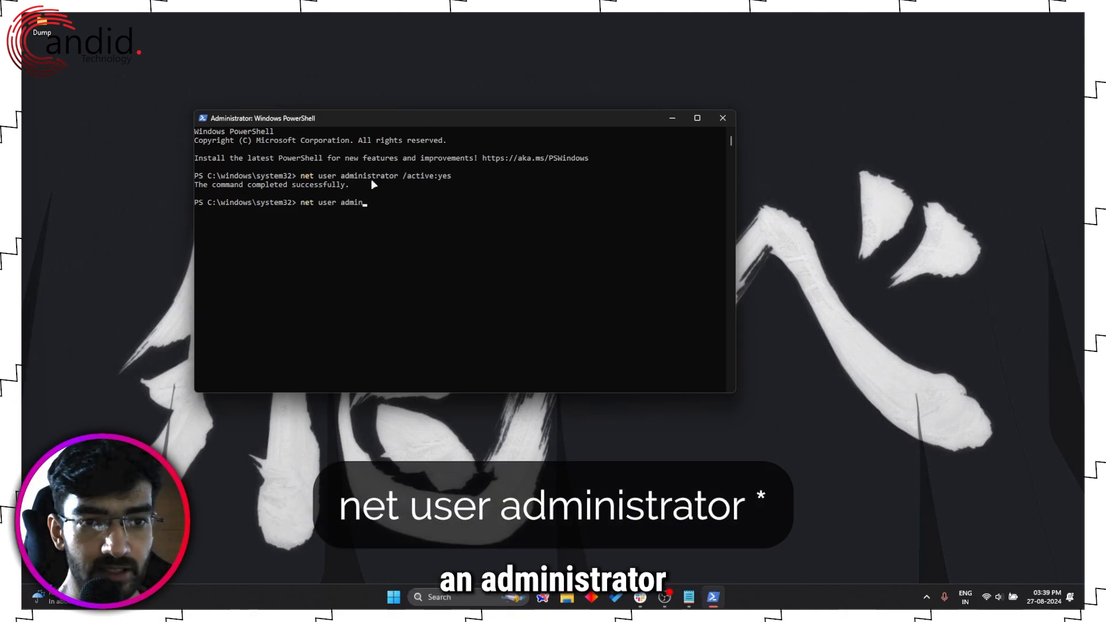
{"action": "type", "text": "istrator"}
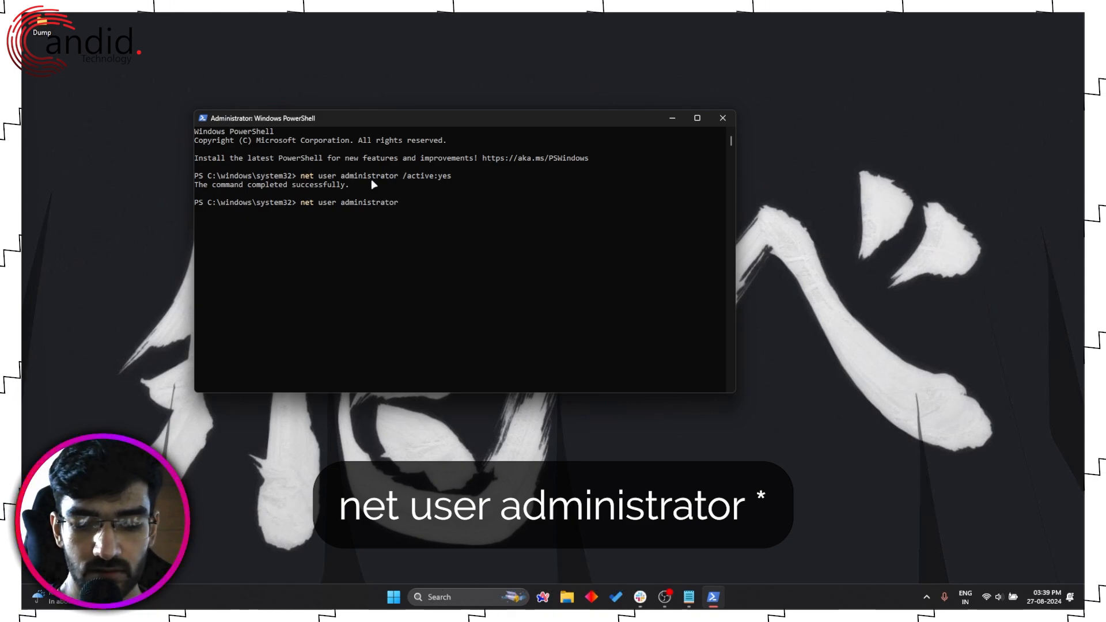
{"action": "key", "text": "Return"}
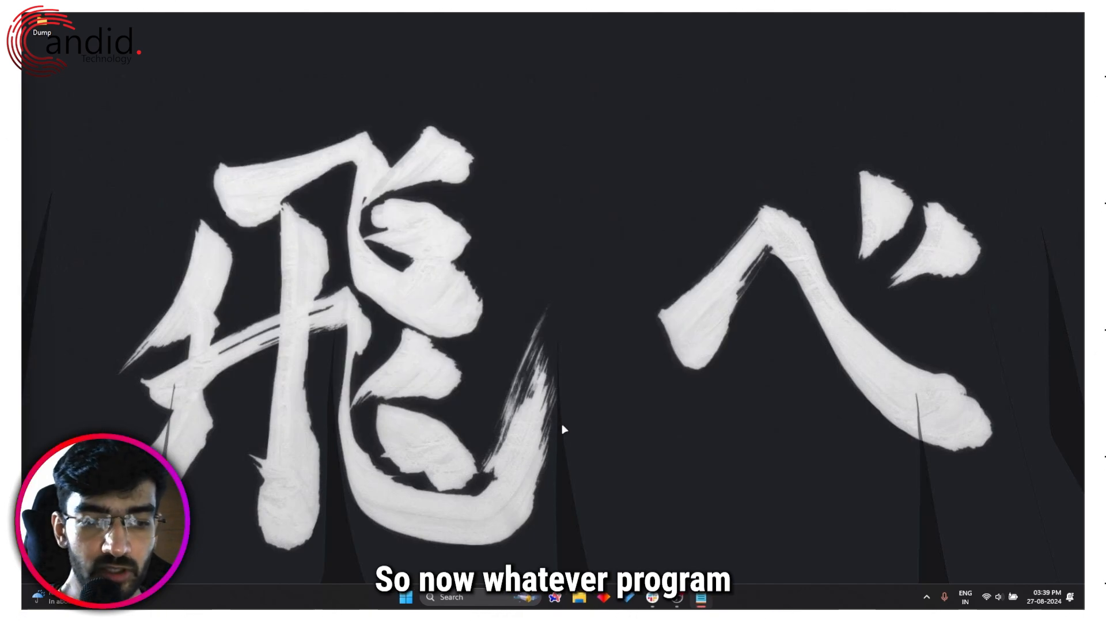
{"action": "left_click", "coordinate": [405, 598]}
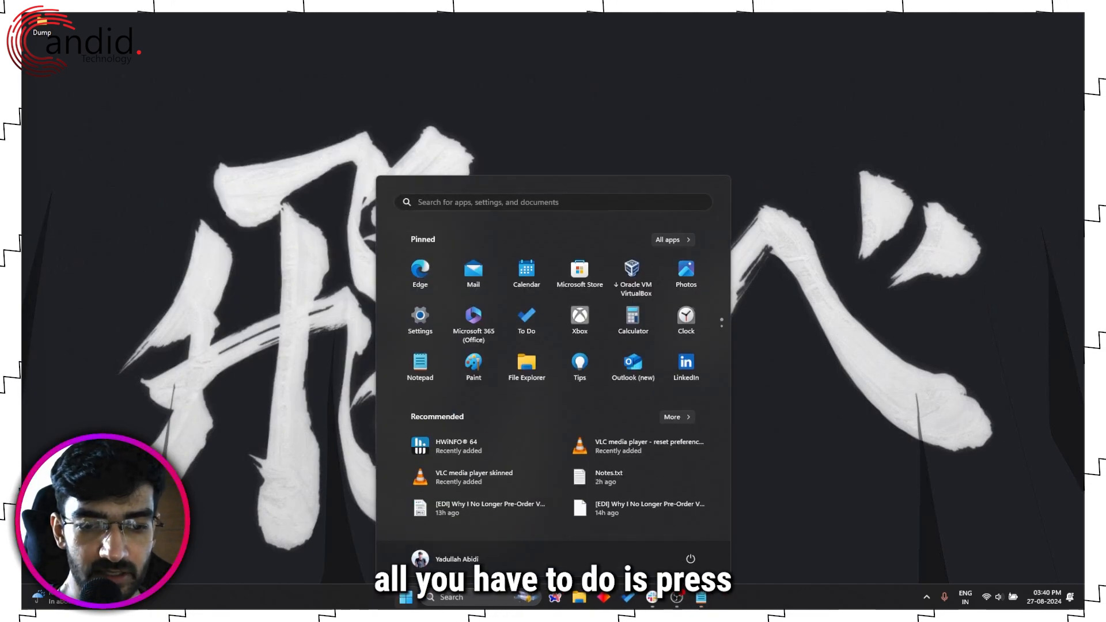
{"action": "left_click", "coordinate": [420, 558]}
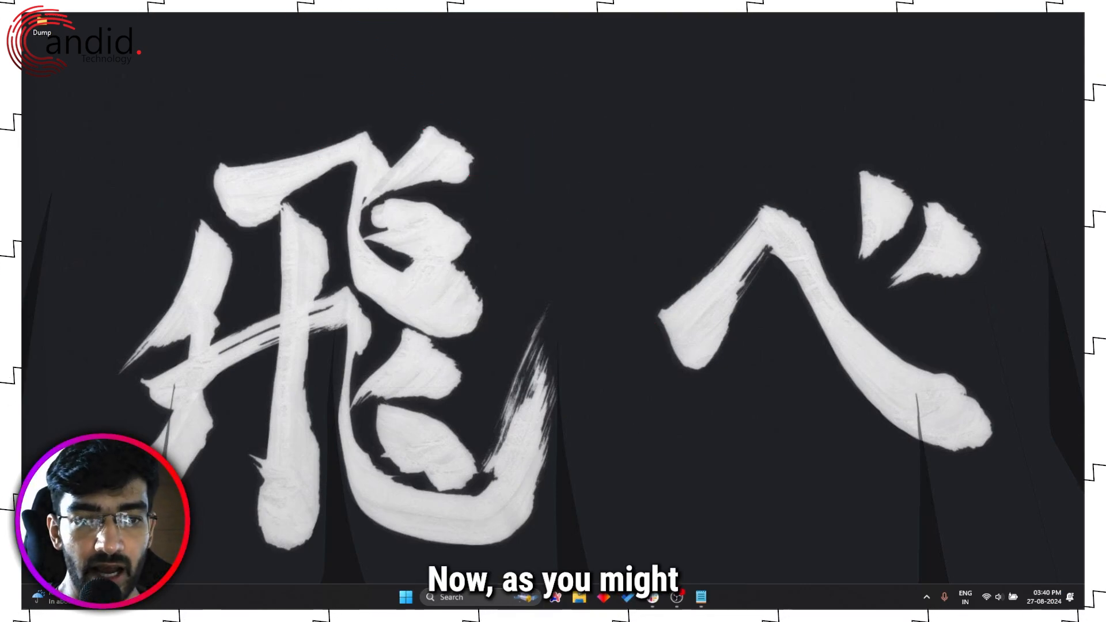
- Browse This PC into the Windows (C:) drive and its Program Files folder
{"action": "left_click", "coordinate": [577, 598]}
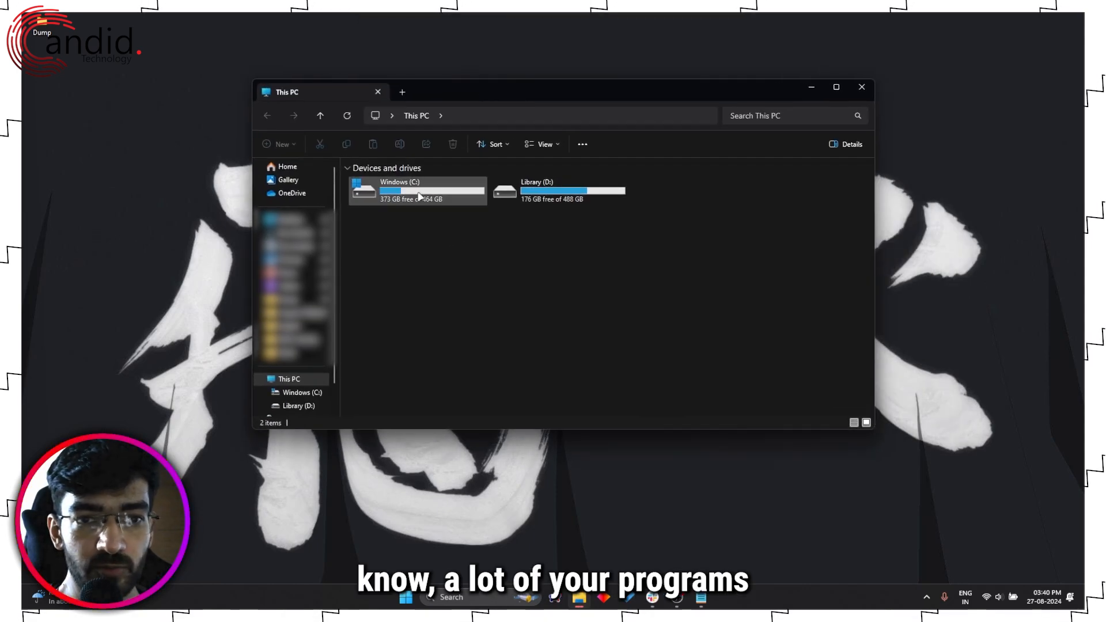
{"action": "double_click", "coordinate": [400, 189]}
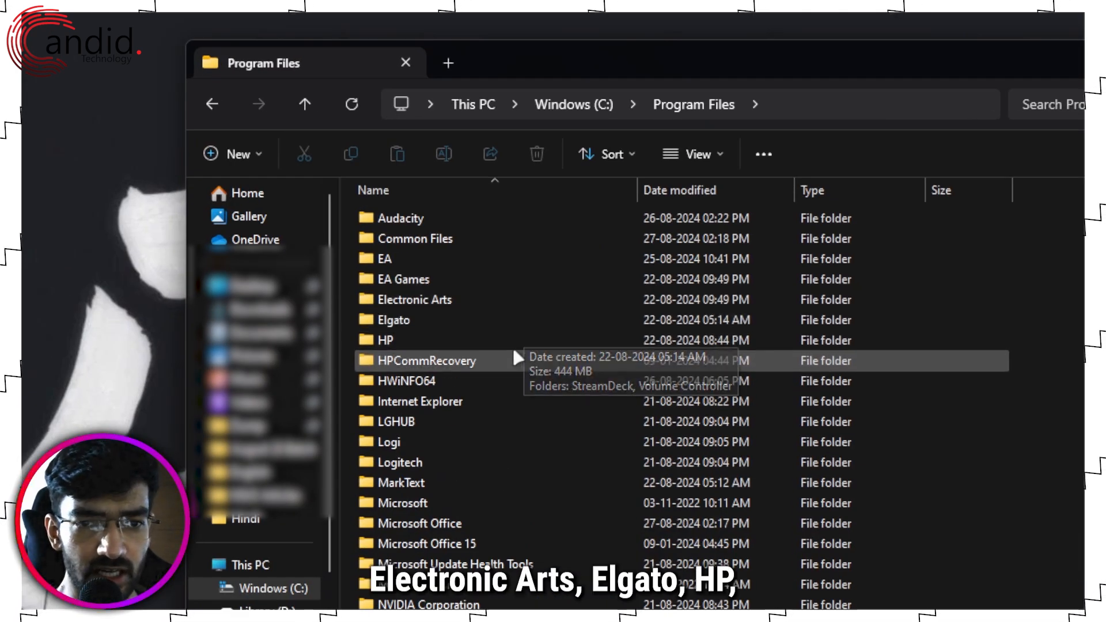
{"action": "scroll", "scroll_direction": "down", "scroll_amount": 3}
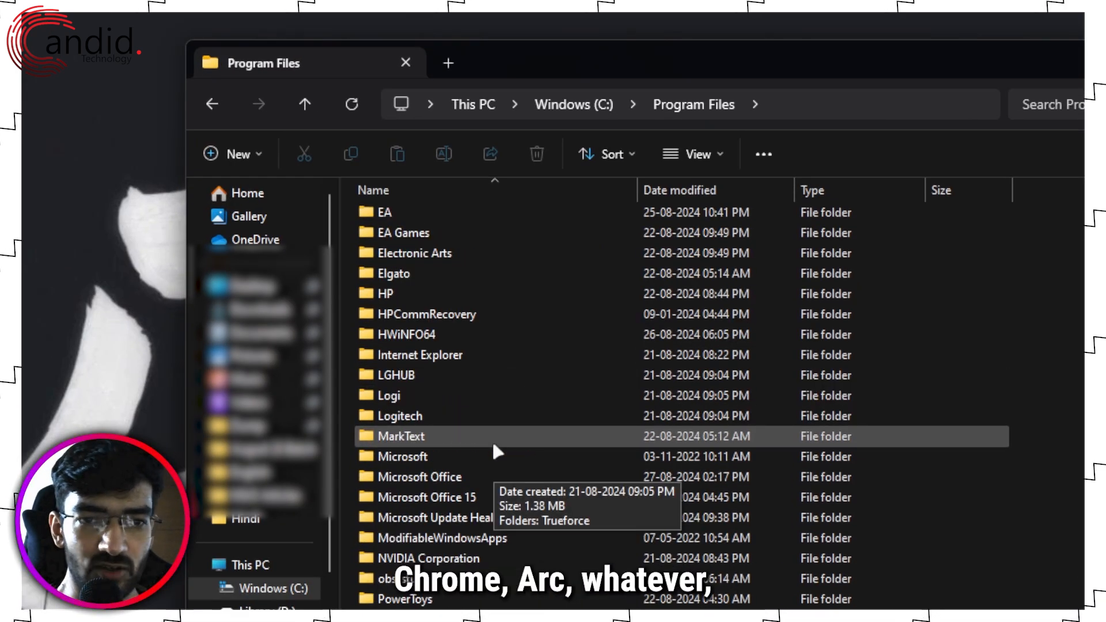
{"action": "scroll", "scroll_direction": "up", "scroll_amount": 3}
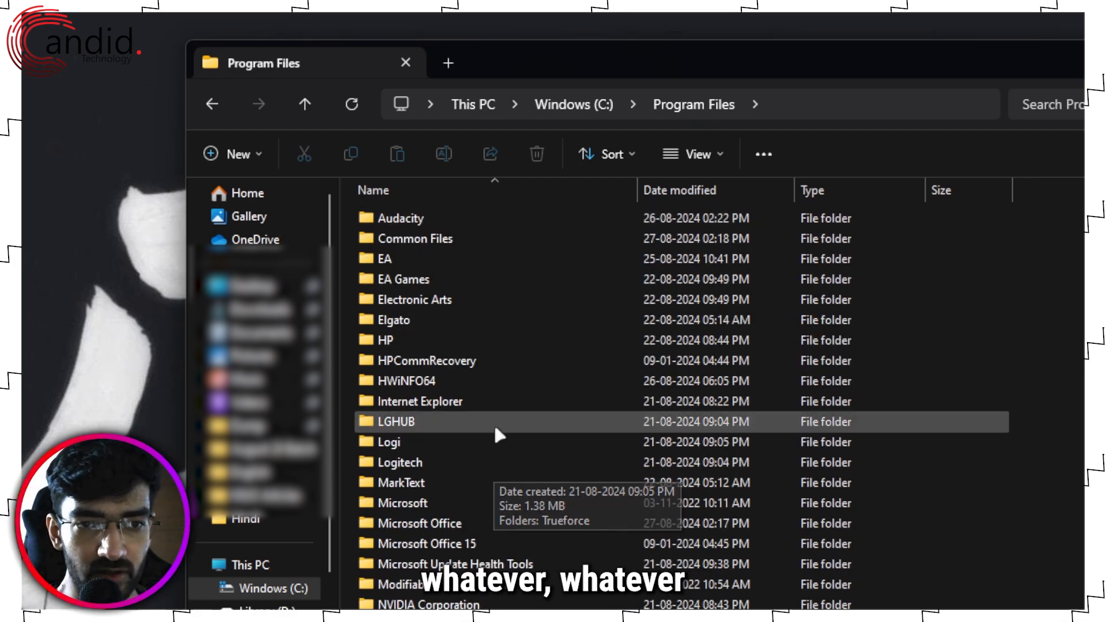
{"action": "left_click", "coordinate": [835, 86]}
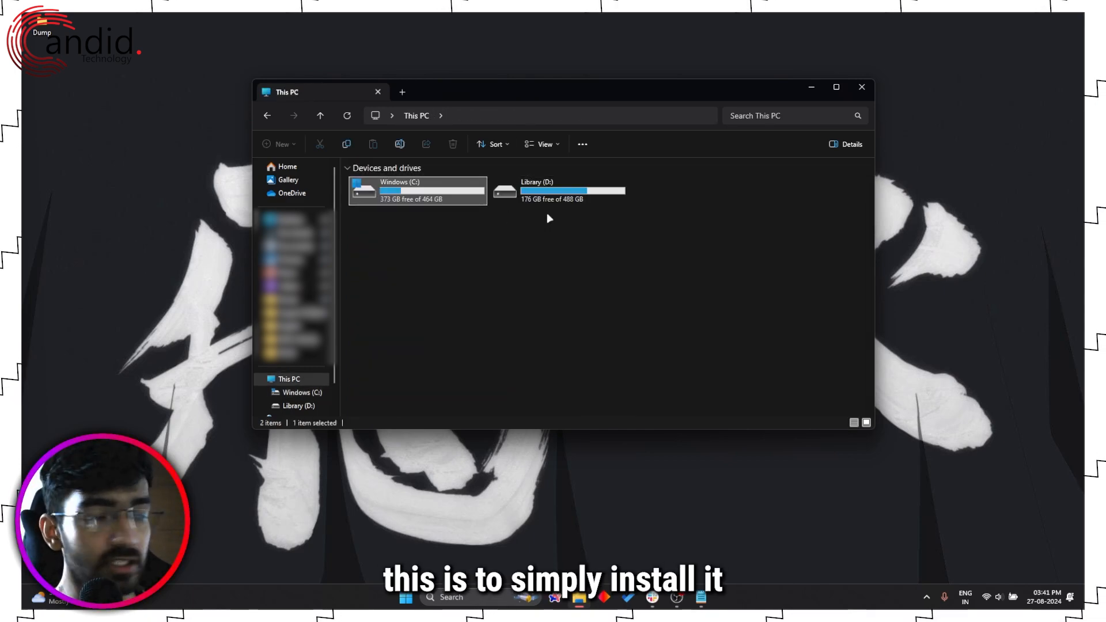
- Open the Library (D:) drive, then close File Explorer
{"action": "left_click", "coordinate": [558, 190]}
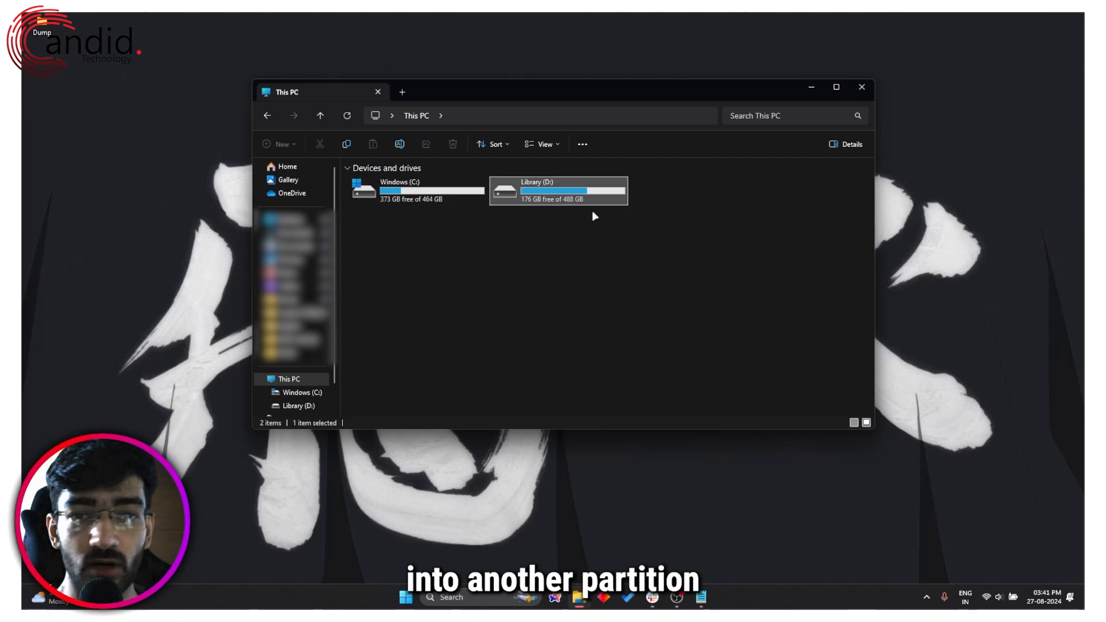
{"action": "double_click", "coordinate": [558, 191]}
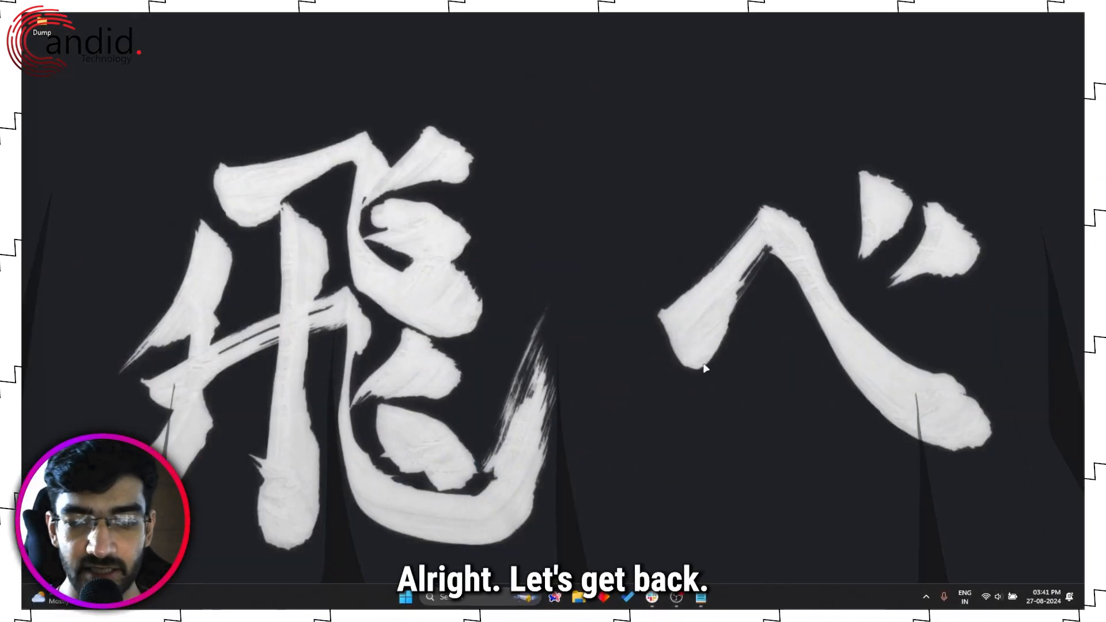
{"action": "left_click", "coordinate": [405, 596]}
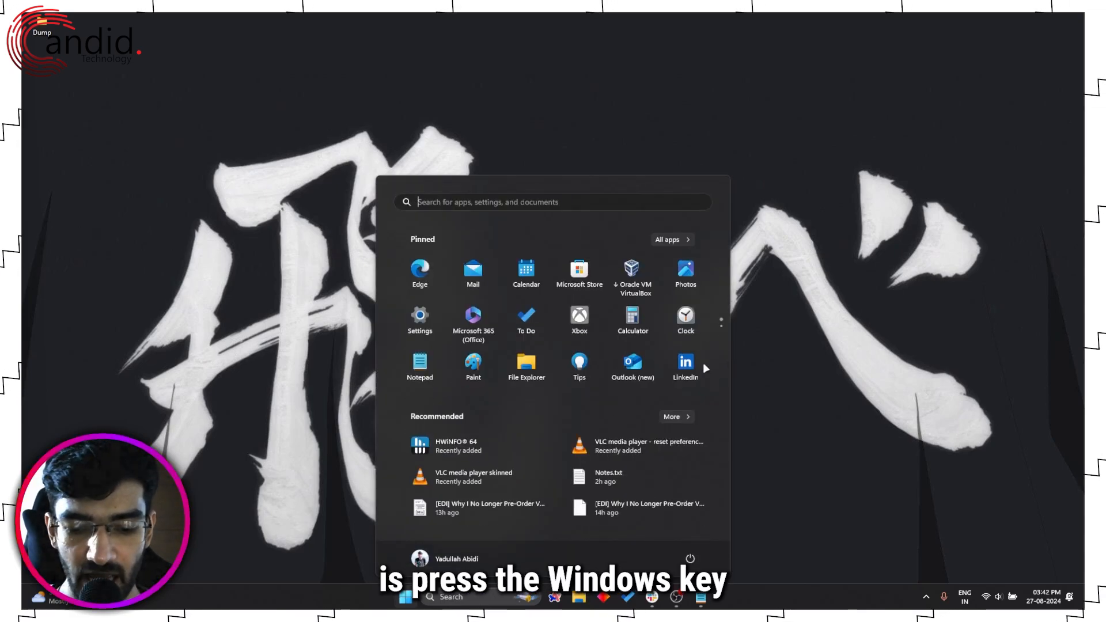
{"action": "type", "text": "windows security"}
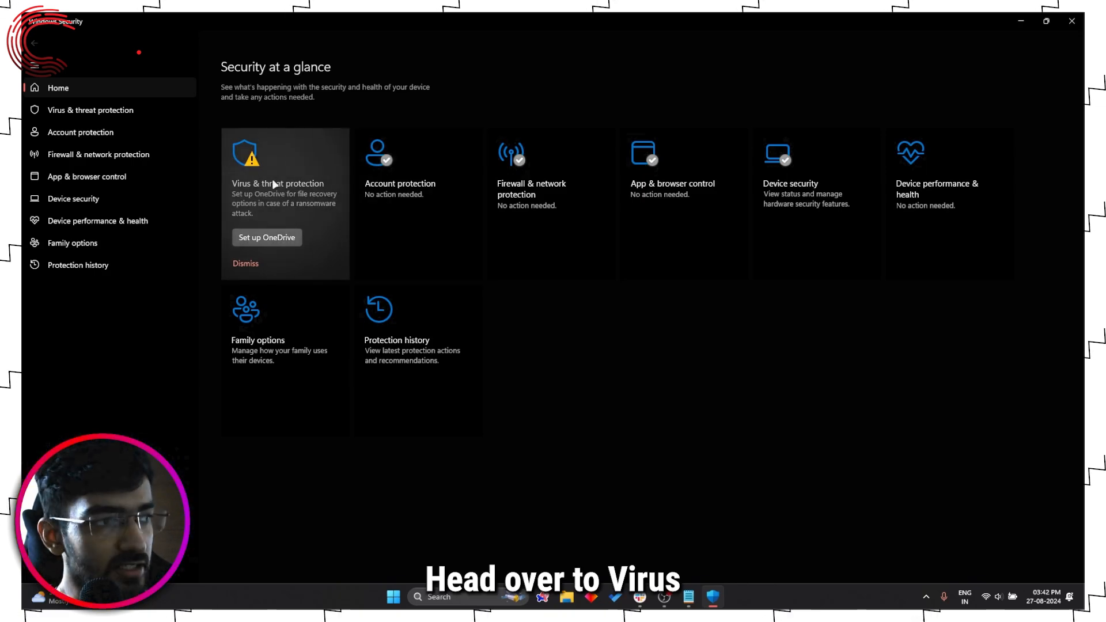
{"action": "left_click", "coordinate": [90, 109]}
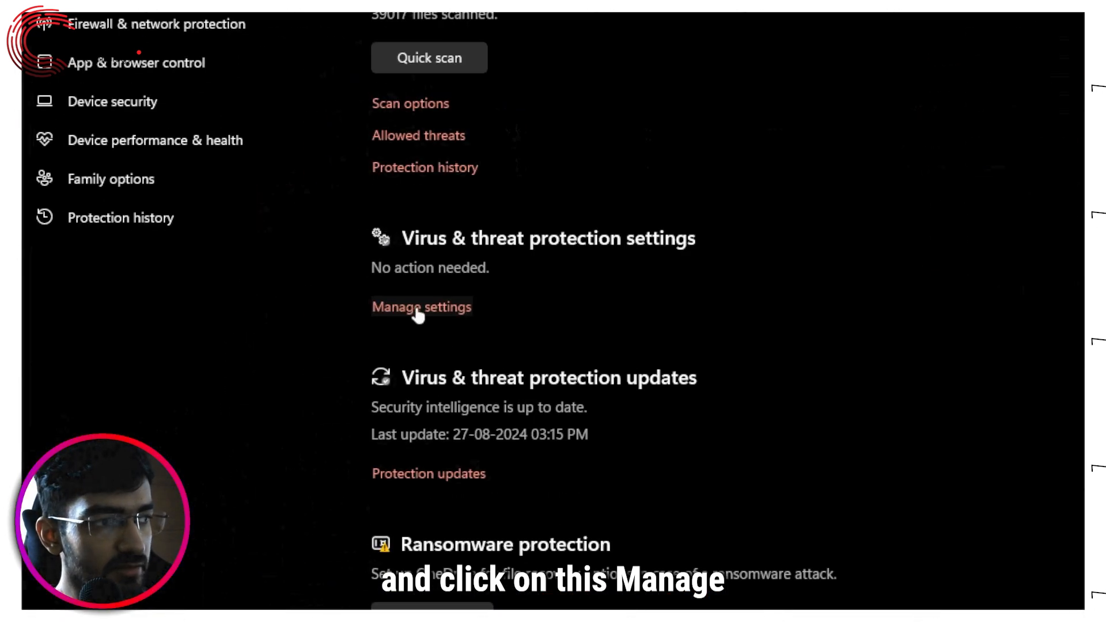
{"action": "left_click", "coordinate": [420, 307]}
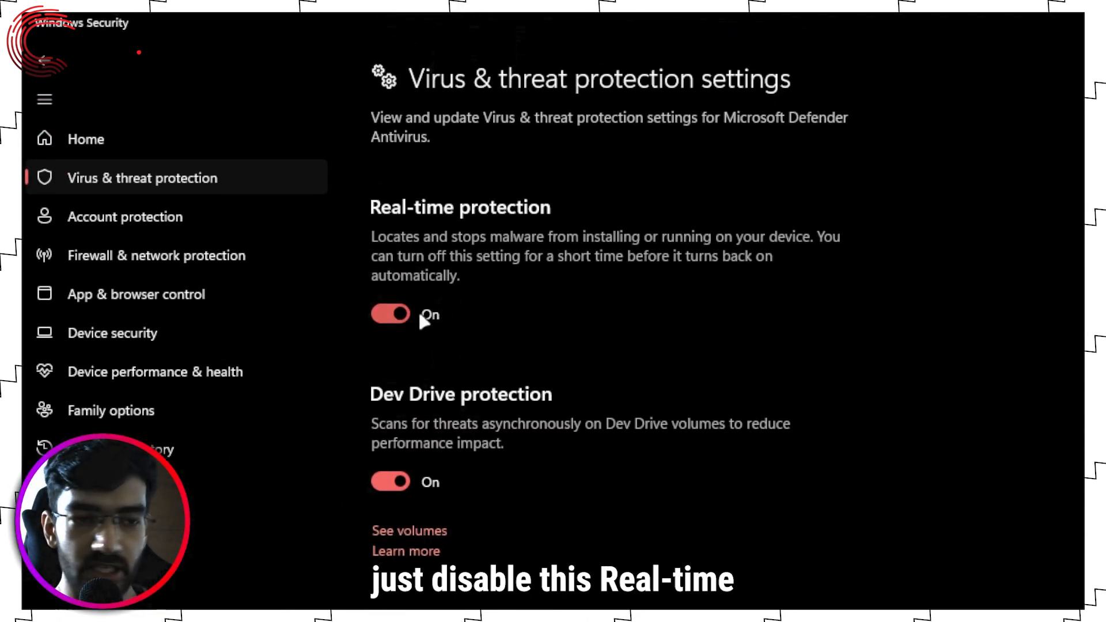
{"action": "mouse_move", "coordinate": [527, 314]}
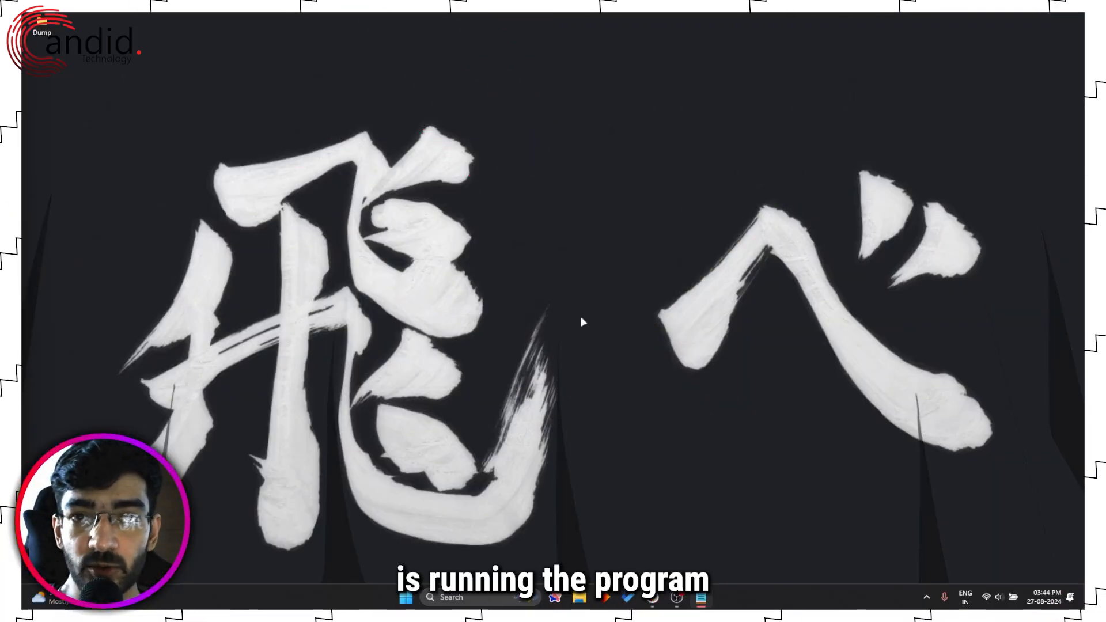
- Search Start for Audacity and open its shortcut's file location
{"action": "left_click", "coordinate": [404, 598]}
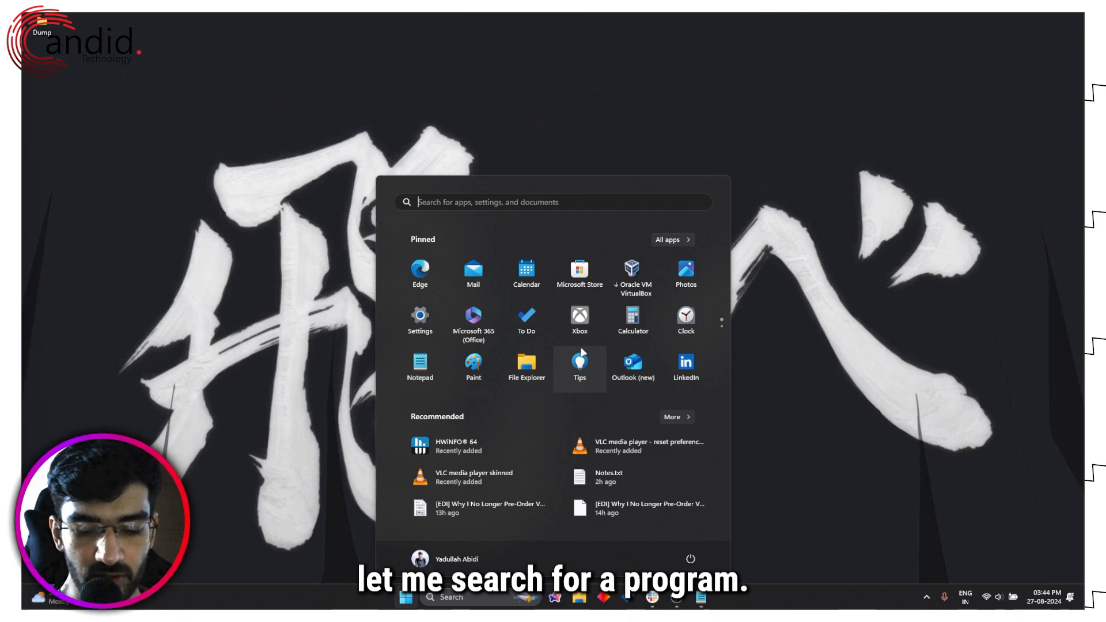
{"action": "type", "text": "audacity"}
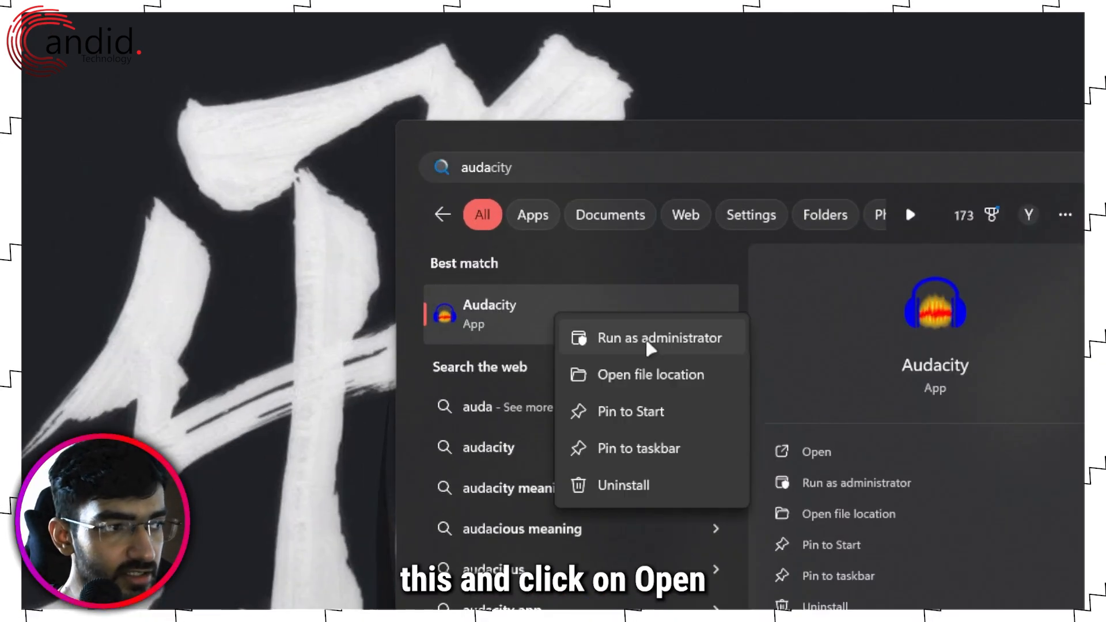
{"action": "left_click", "coordinate": [649, 375]}
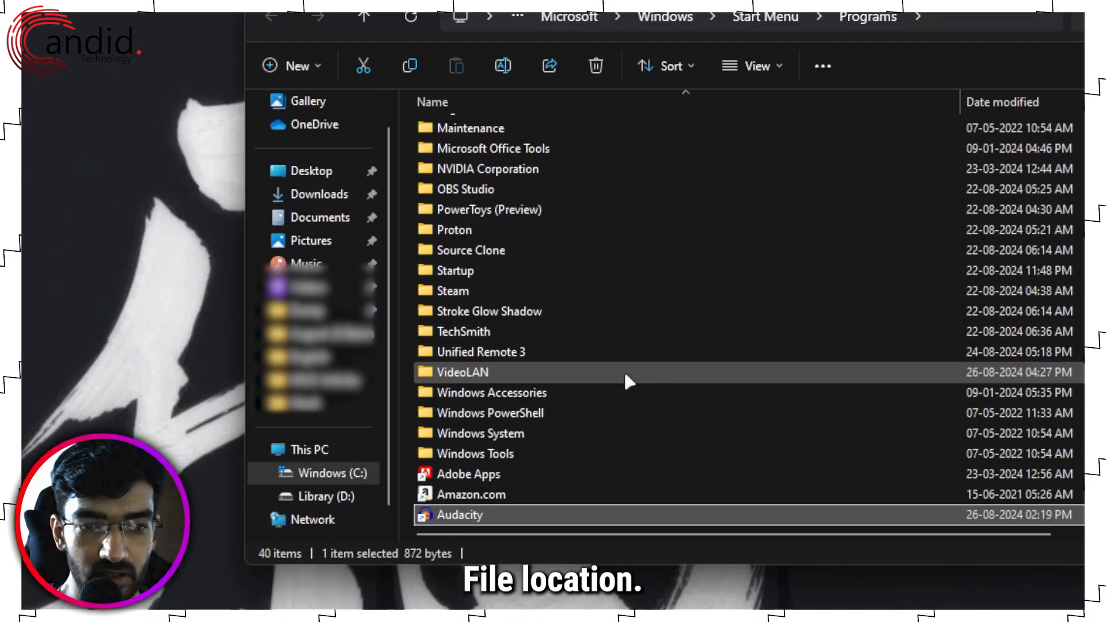
{"action": "scroll", "scroll_direction": "down", "scroll_amount": 3}
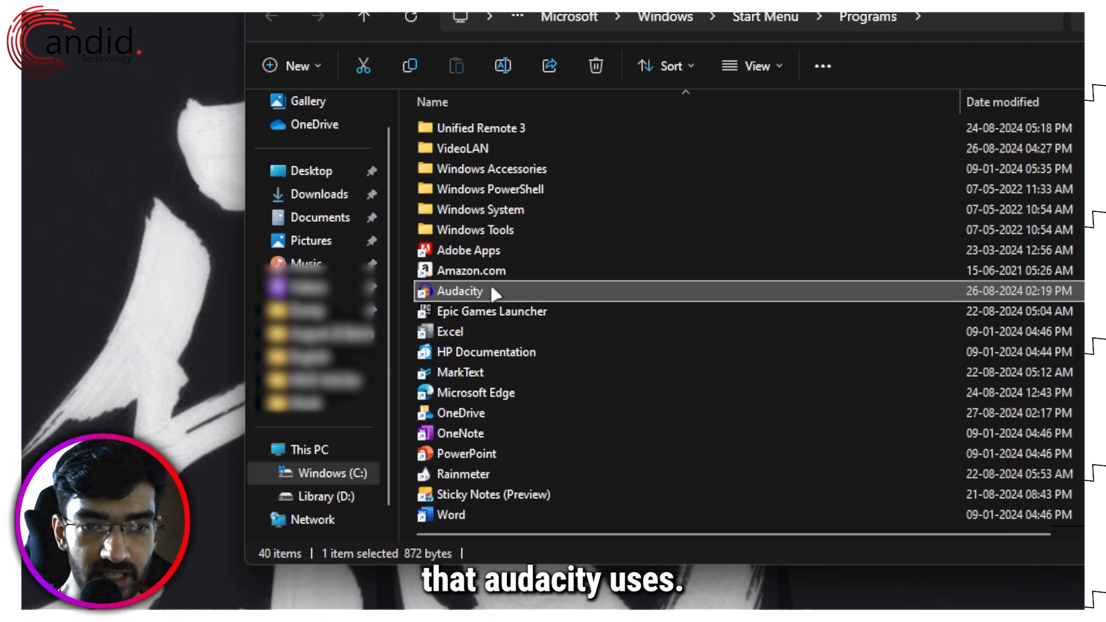
- From the shortcut, open the real Program Files folder containing Audacity.exe
{"action": "right_click", "coordinate": [458, 290]}
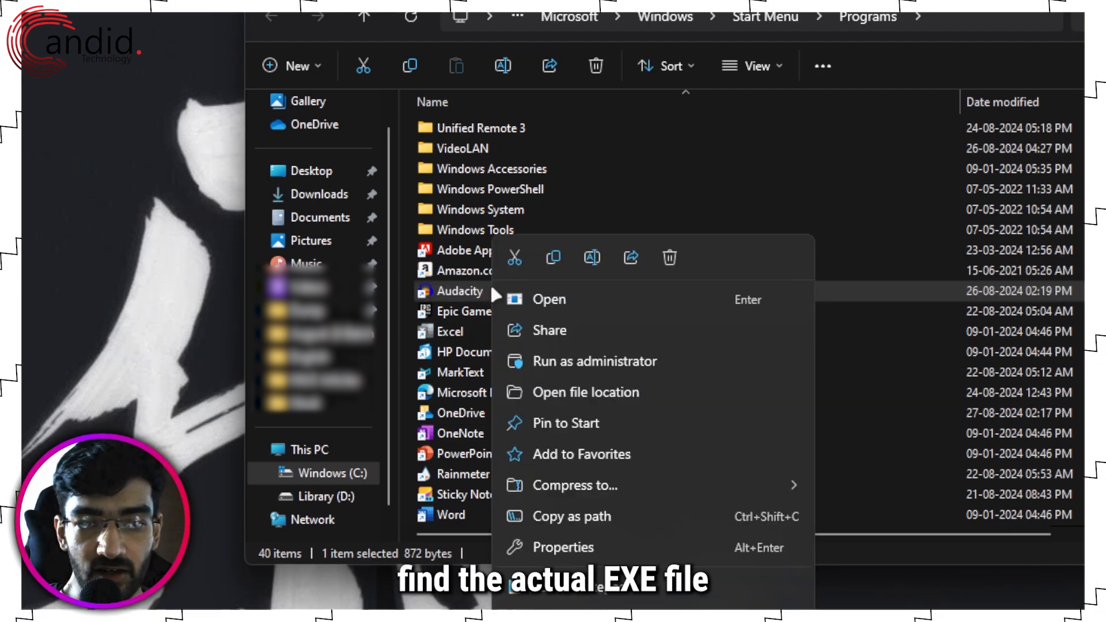
{"action": "mouse_move", "coordinate": [586, 392]}
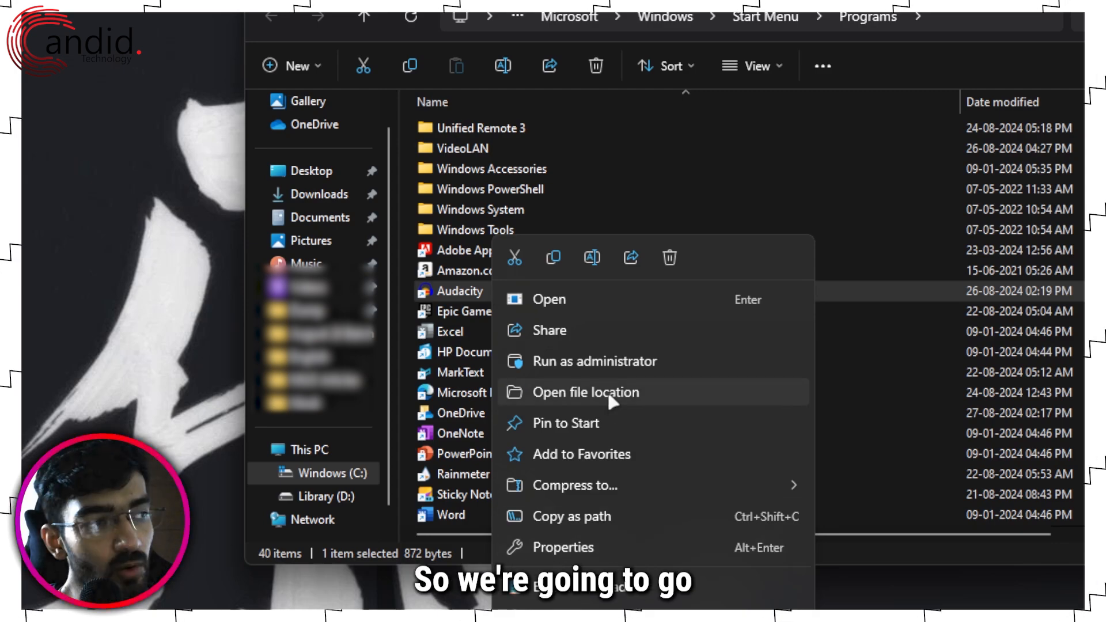
{"action": "left_click", "coordinate": [586, 392]}
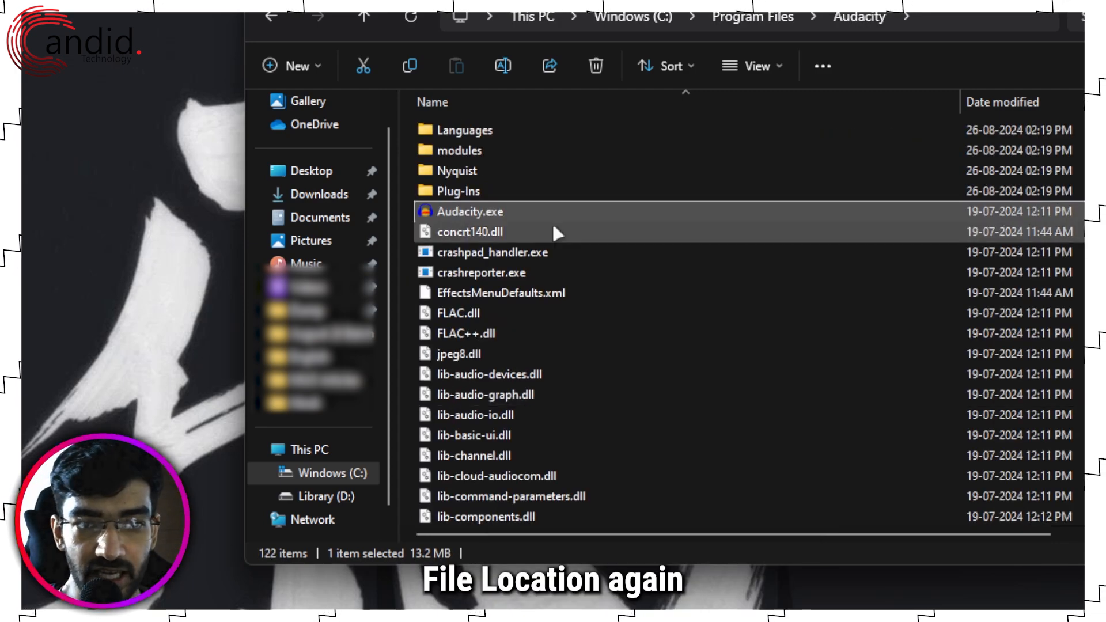
{"action": "mouse_move", "coordinate": [556, 213]}
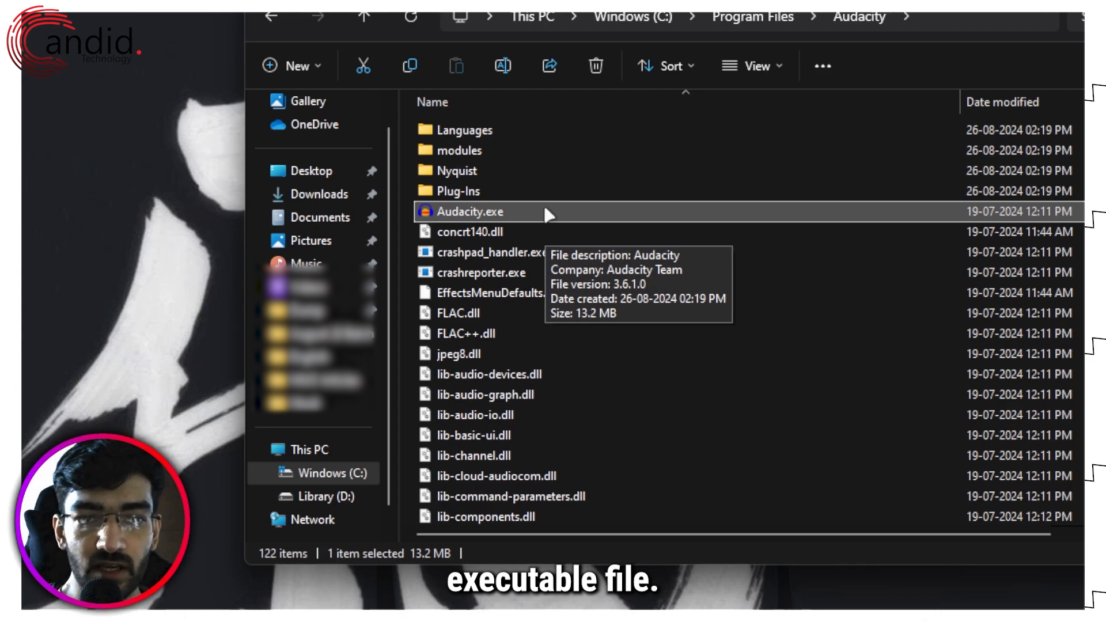
{"action": "right_click", "coordinate": [482, 212]}
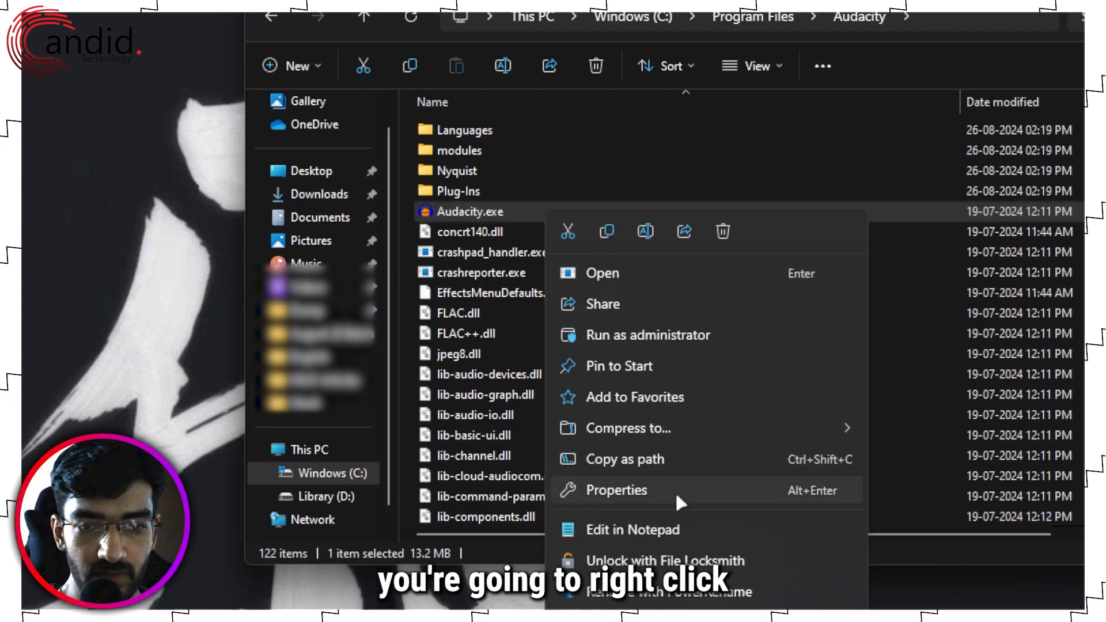
- In Audacity.exe Properties, enable compatibility mode for Windows 8 and confirm
{"action": "left_click", "coordinate": [616, 490]}
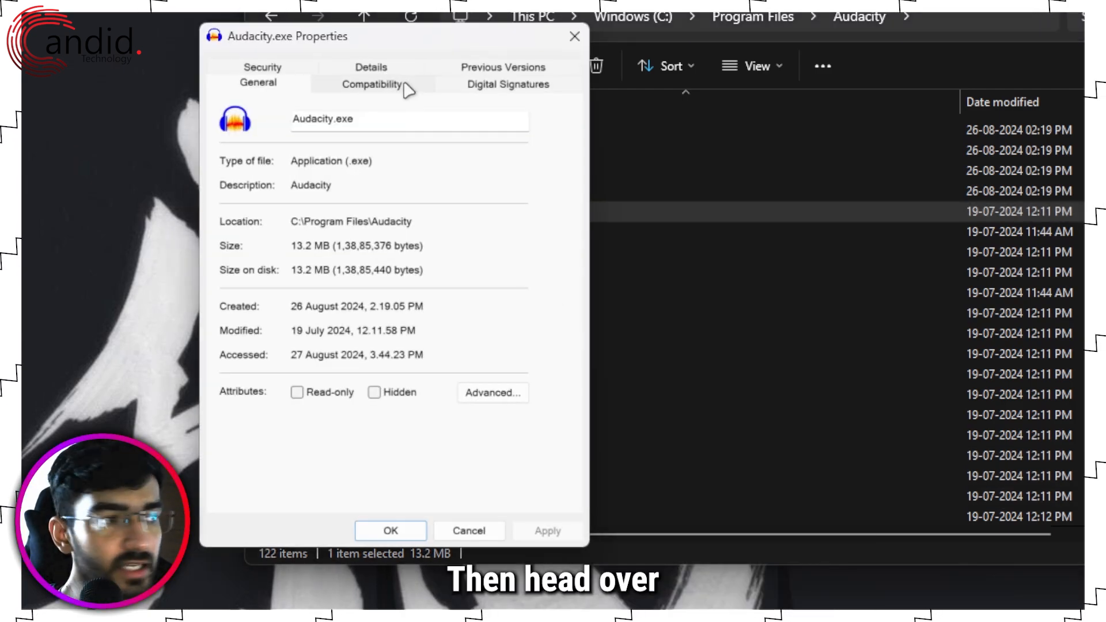
{"action": "left_click", "coordinate": [370, 83]}
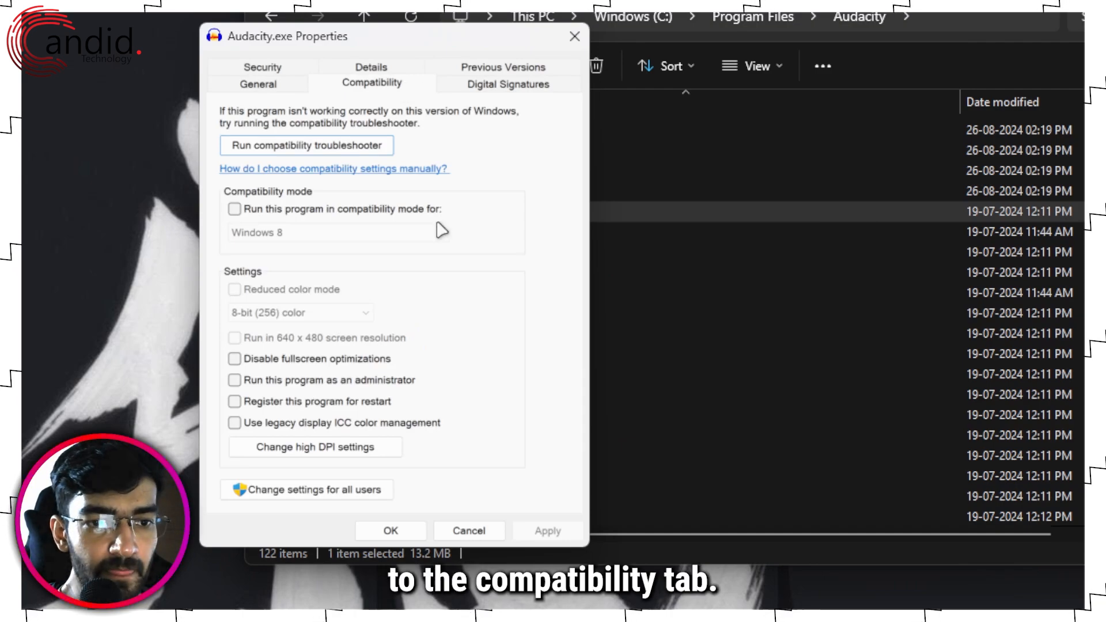
{"action": "mouse_move", "coordinate": [263, 387]}
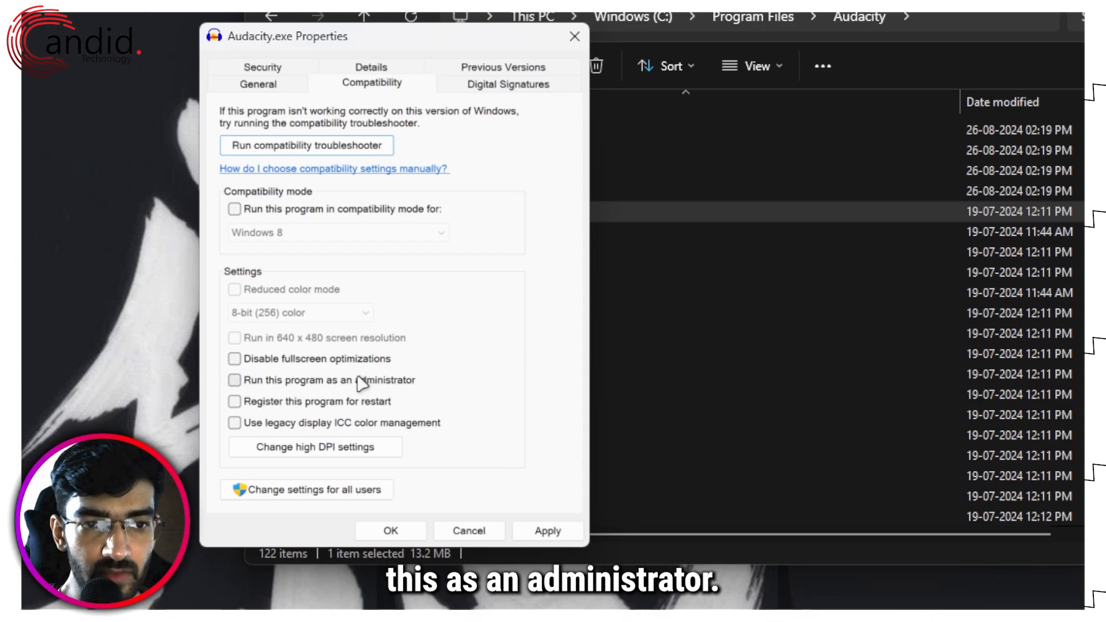
{"action": "left_click", "coordinate": [234, 209]}
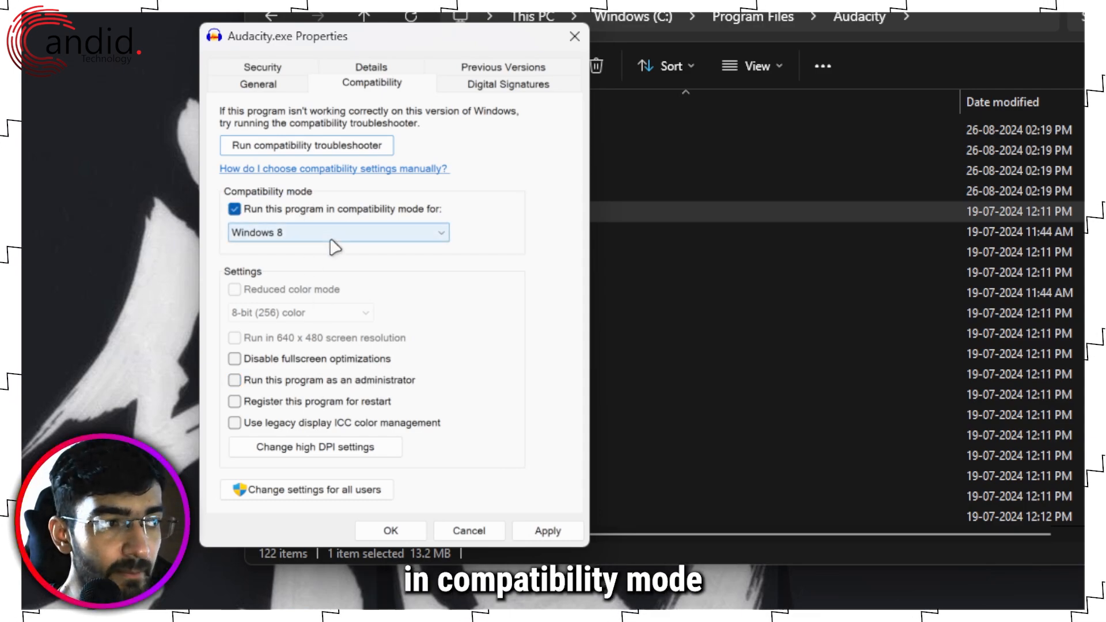
{"action": "left_click", "coordinate": [337, 232]}
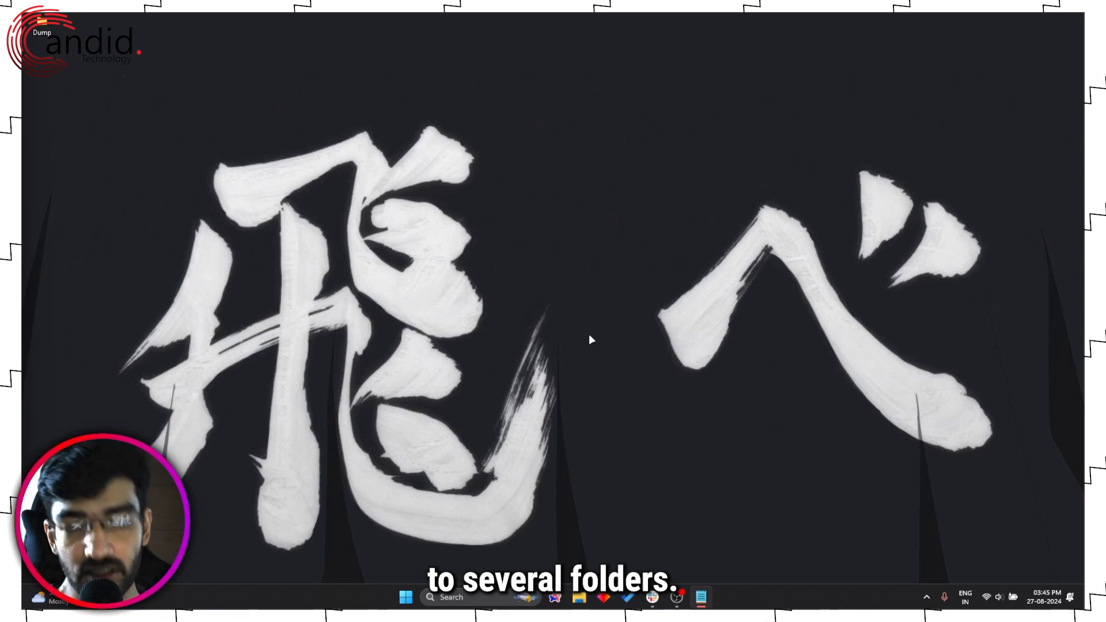
- Find Controlled folder access via search and switch it On in Windows Security
{"action": "key", "text": "Super"}
{"action": "type", "text": "controlled fol"}
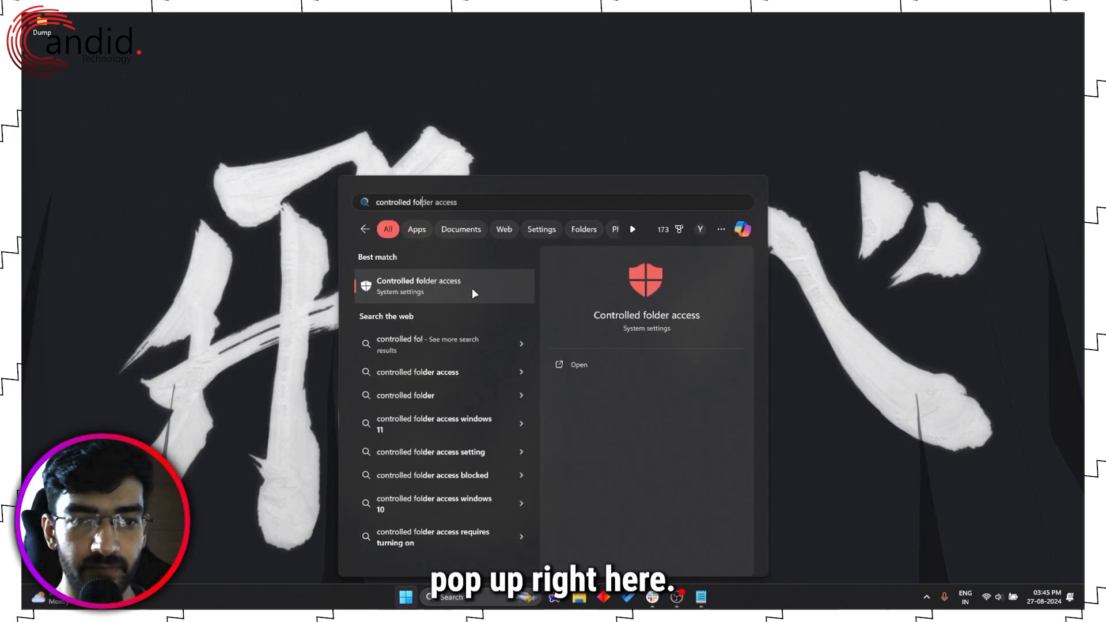
{"action": "left_click", "coordinate": [417, 286]}
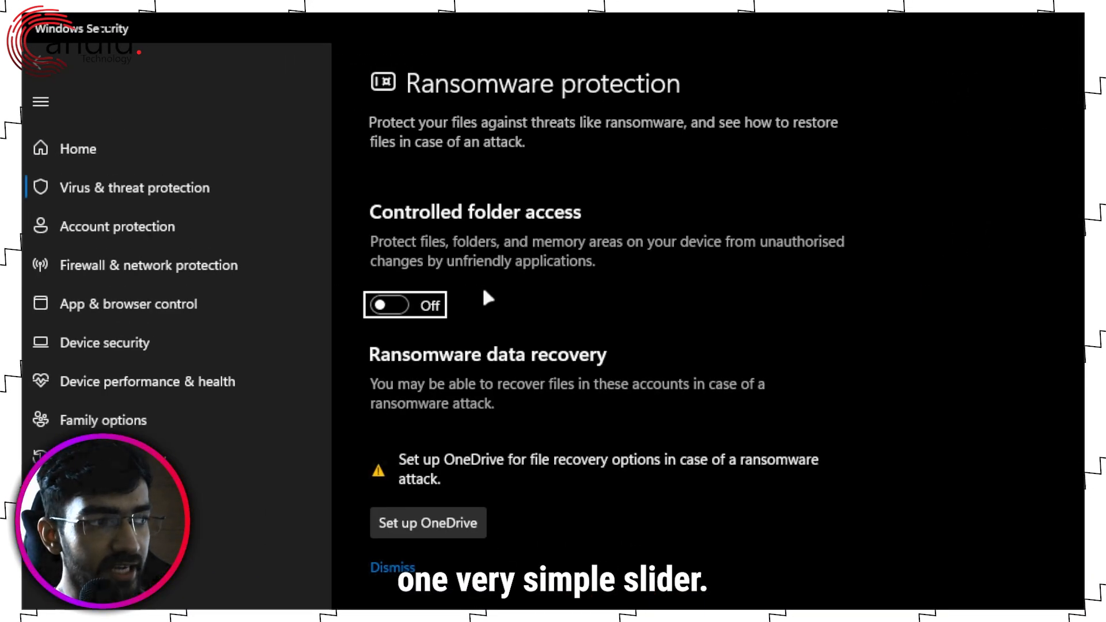
{"action": "mouse_move", "coordinate": [528, 289]}
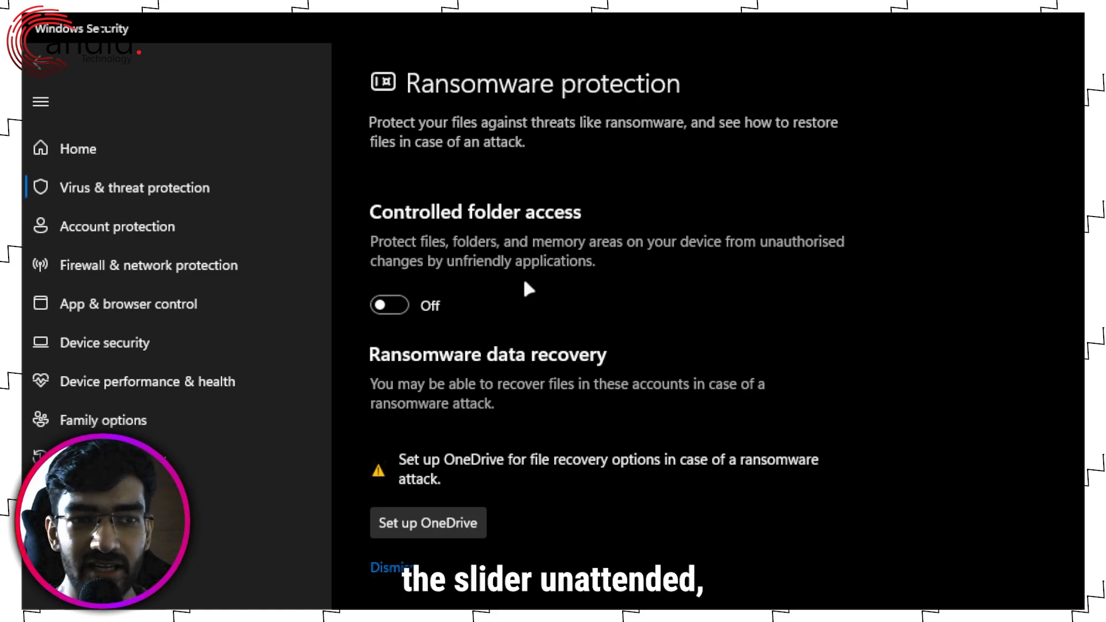
{"action": "left_click", "coordinate": [388, 304]}
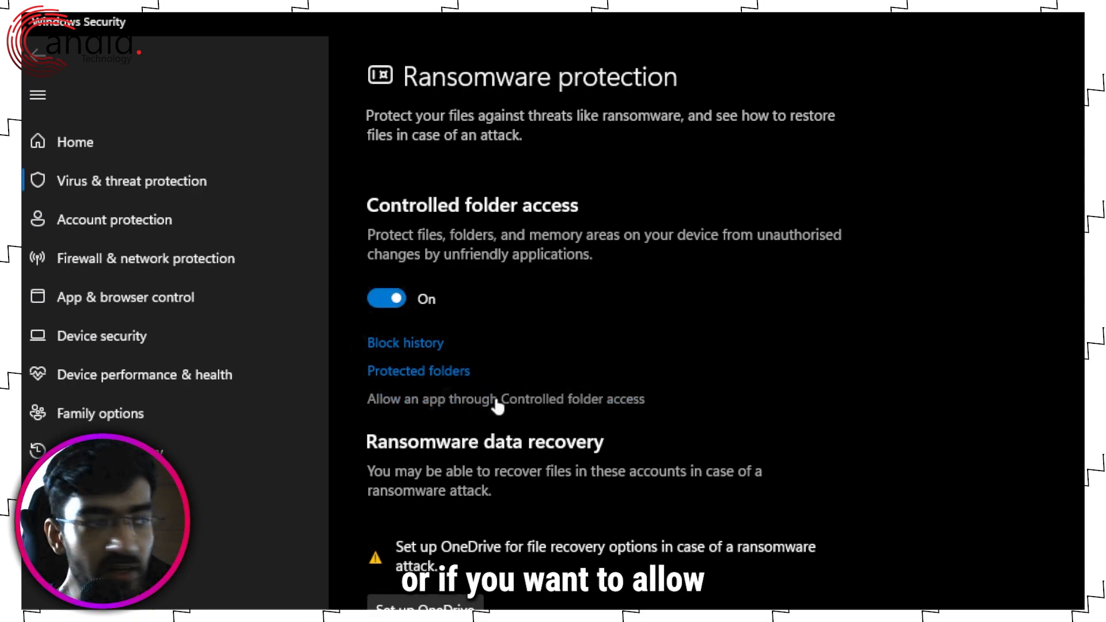
{"action": "mouse_move", "coordinate": [463, 408]}
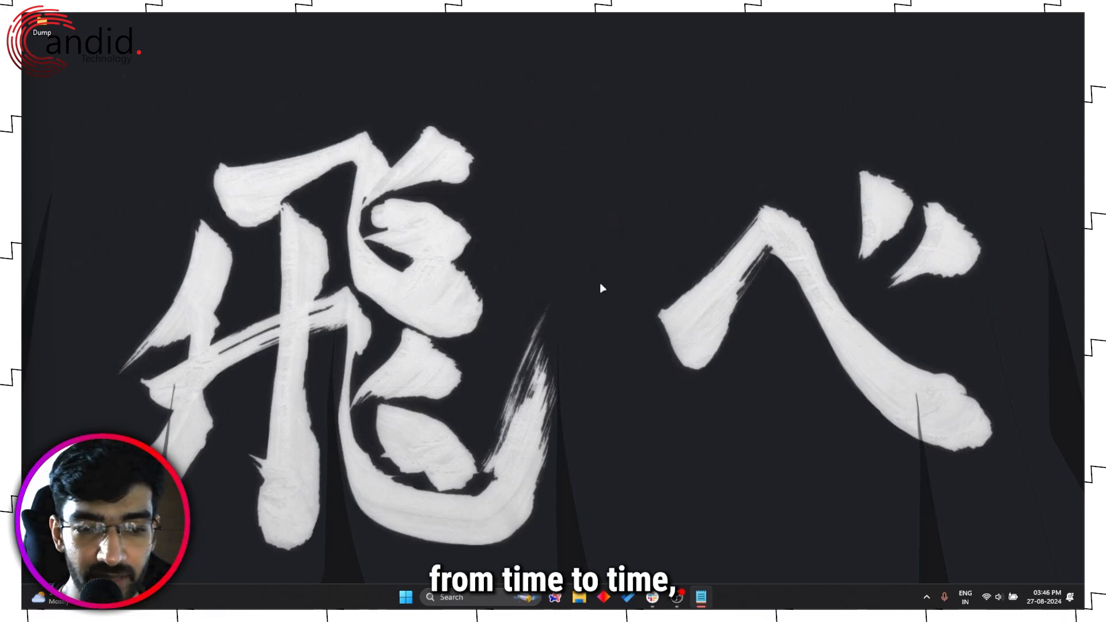
- From Win+X open PowerShell (Admin) and run the sfc /scannow system file check
{"action": "key", "text": "Win+X"}
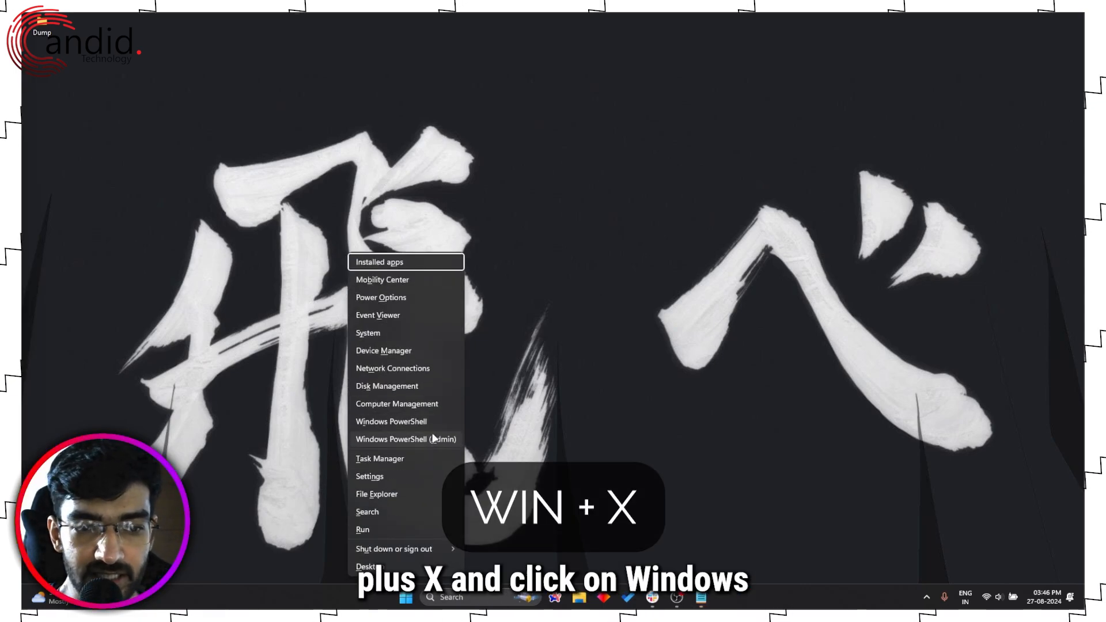
{"action": "left_click", "coordinate": [406, 439]}
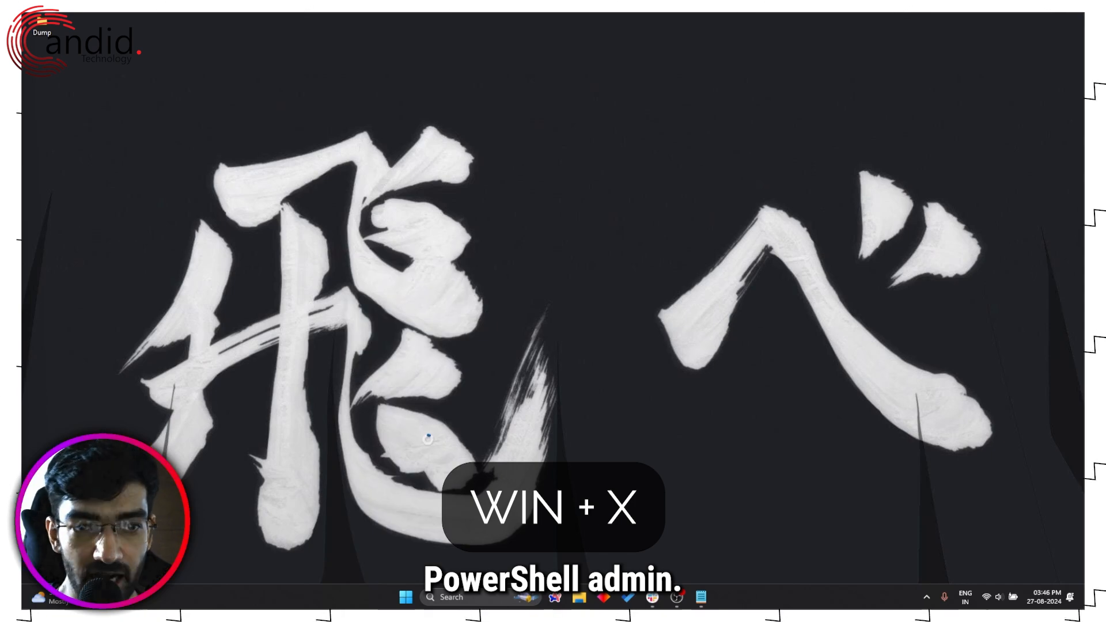
{"action": "key", "text": "Win+X"}
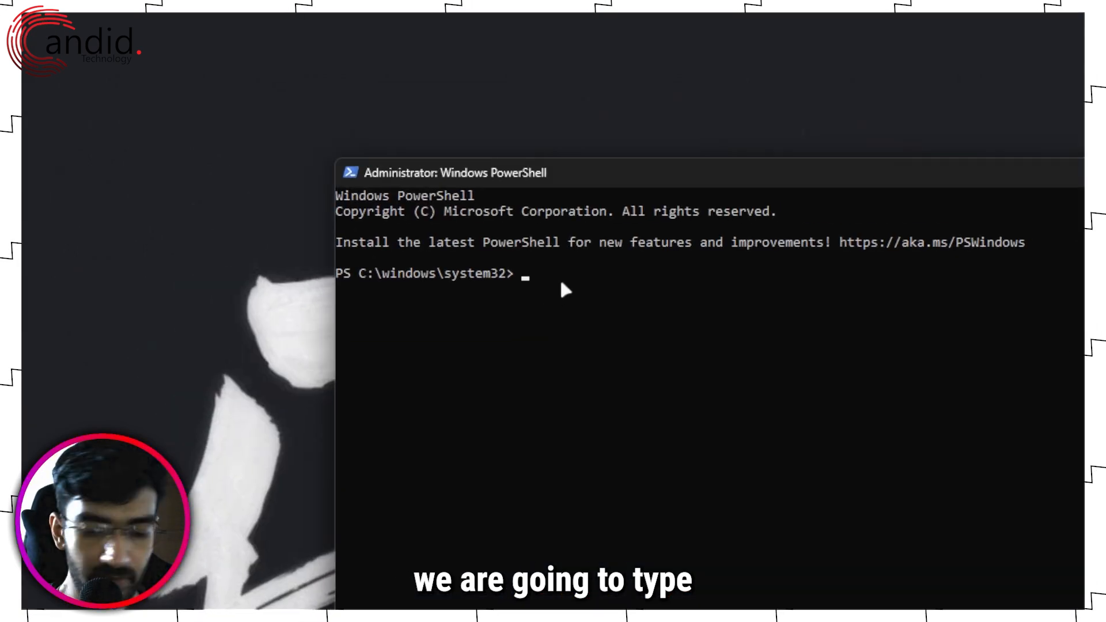
{"action": "type", "text": "sfc ."}
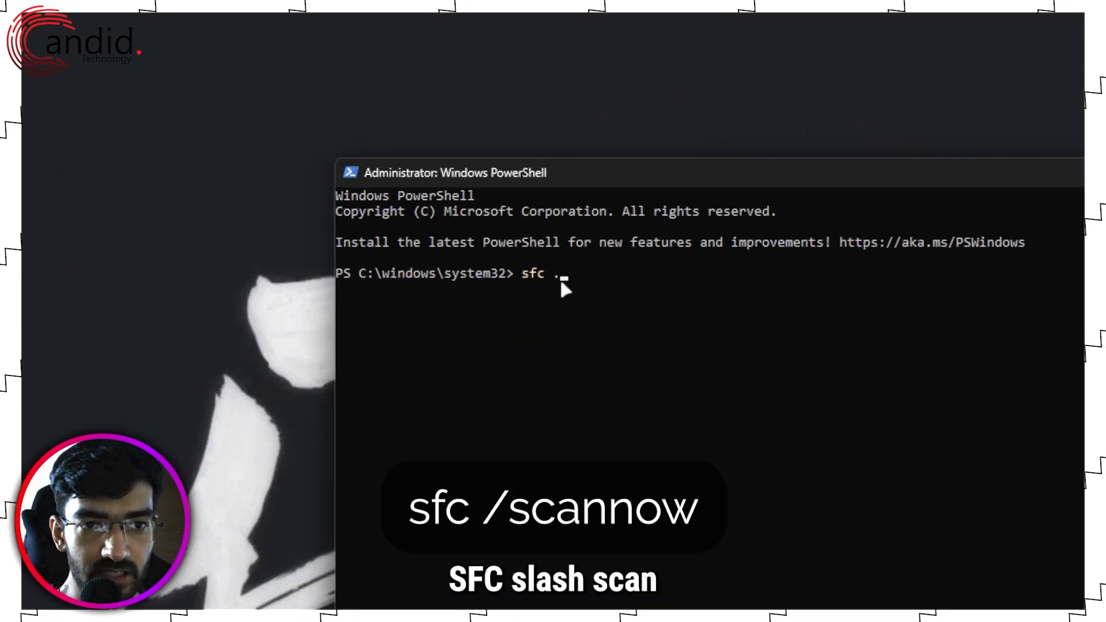
{"action": "type", "text": "/scan"}
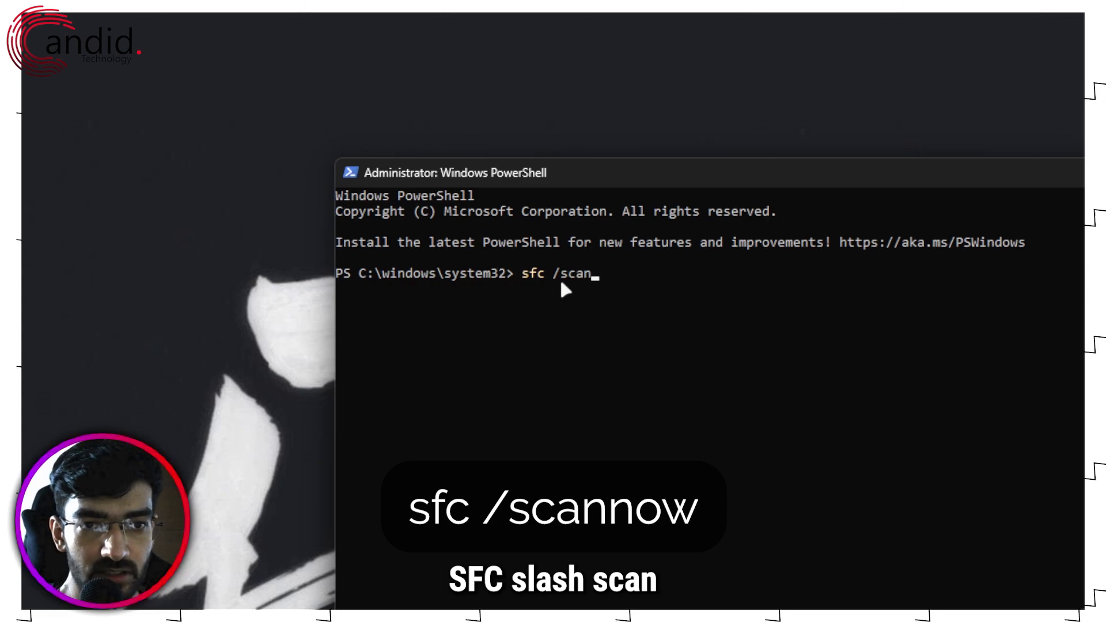
{"action": "type", "text": "now"}
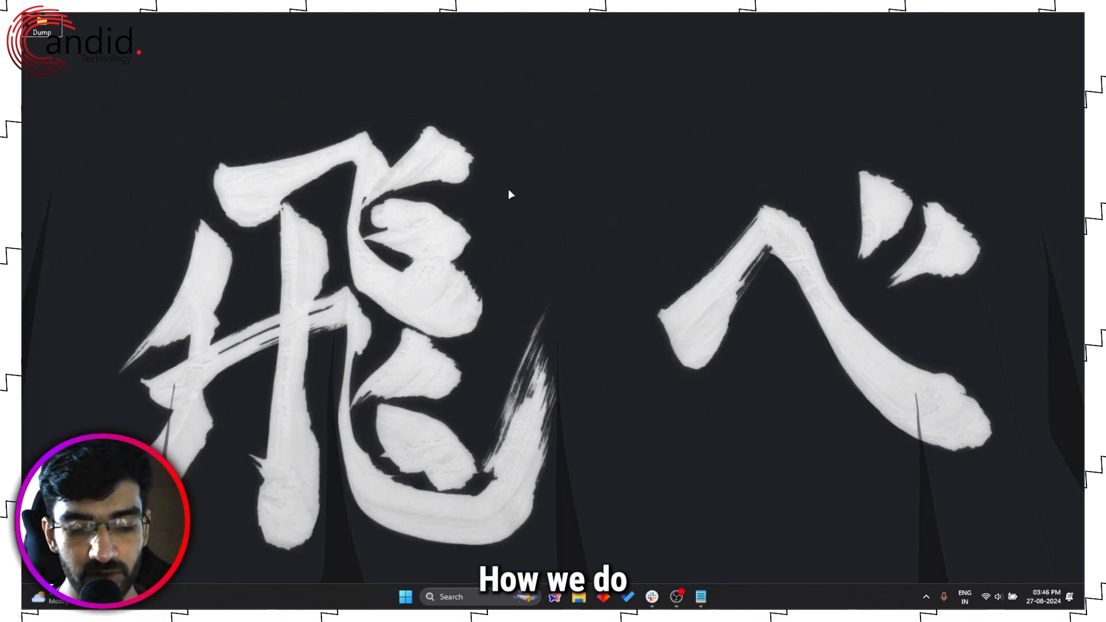
- Run useraccountcontrolsettings to open the User Account Control Settings window
{"action": "key", "text": "Win+r"}
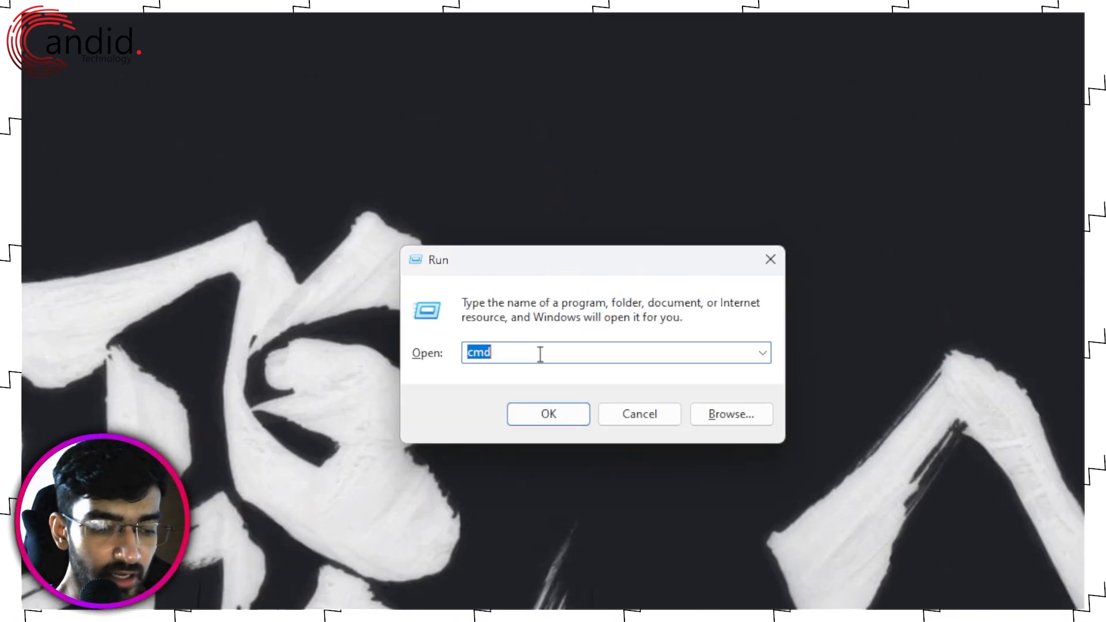
{"action": "type", "text": "user"}
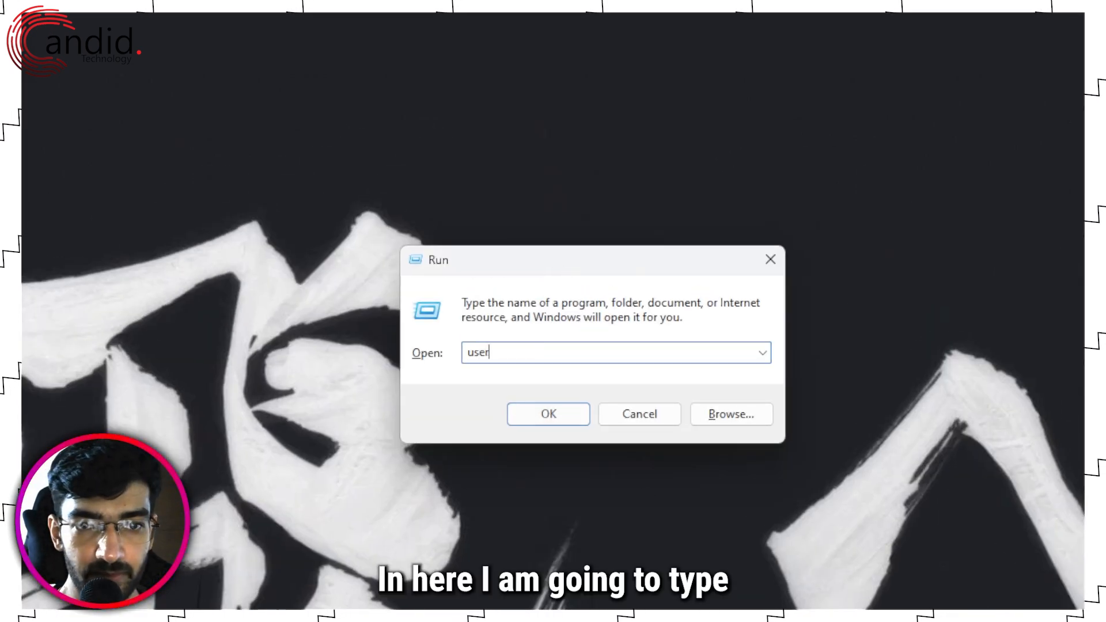
{"action": "type", "text": "accountsetting"}
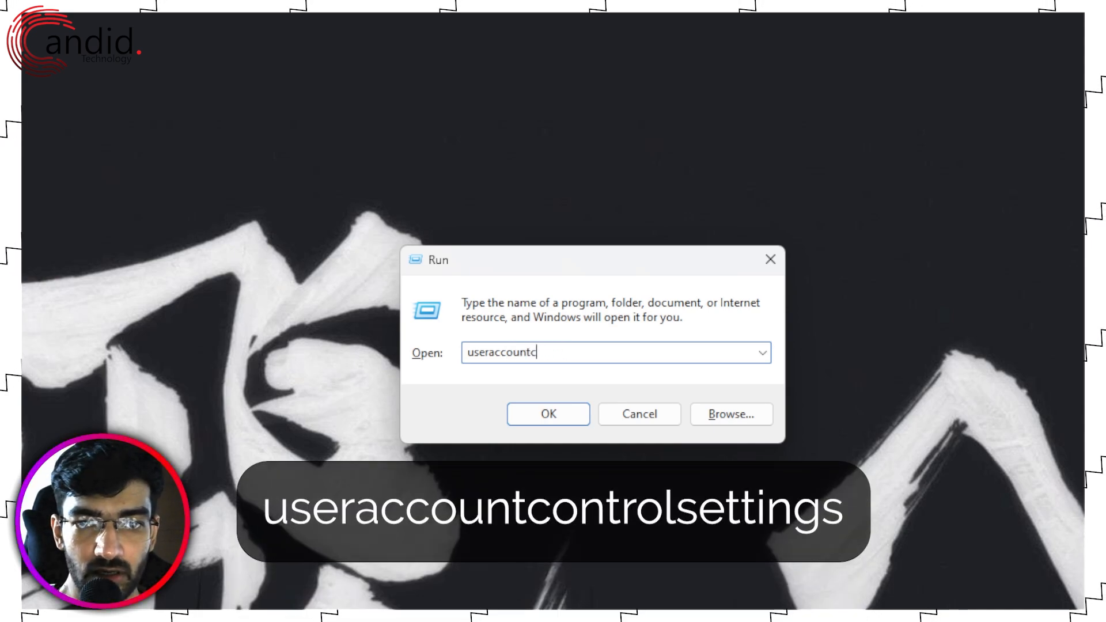
{"action": "type", "text": "ontrolsettings"}
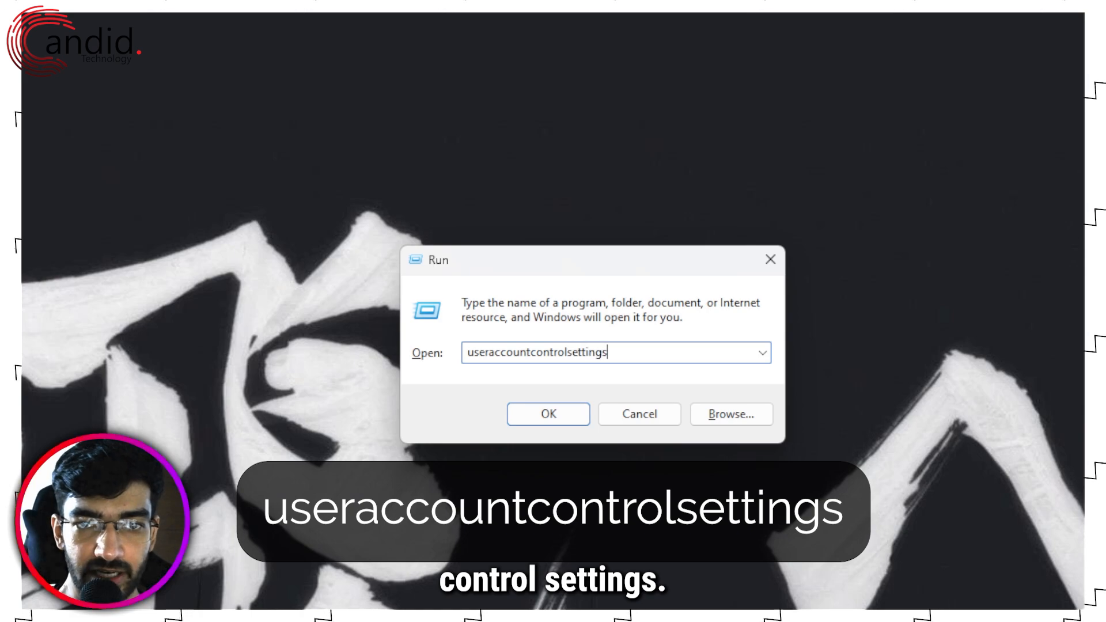
{"action": "left_click", "coordinate": [547, 413]}
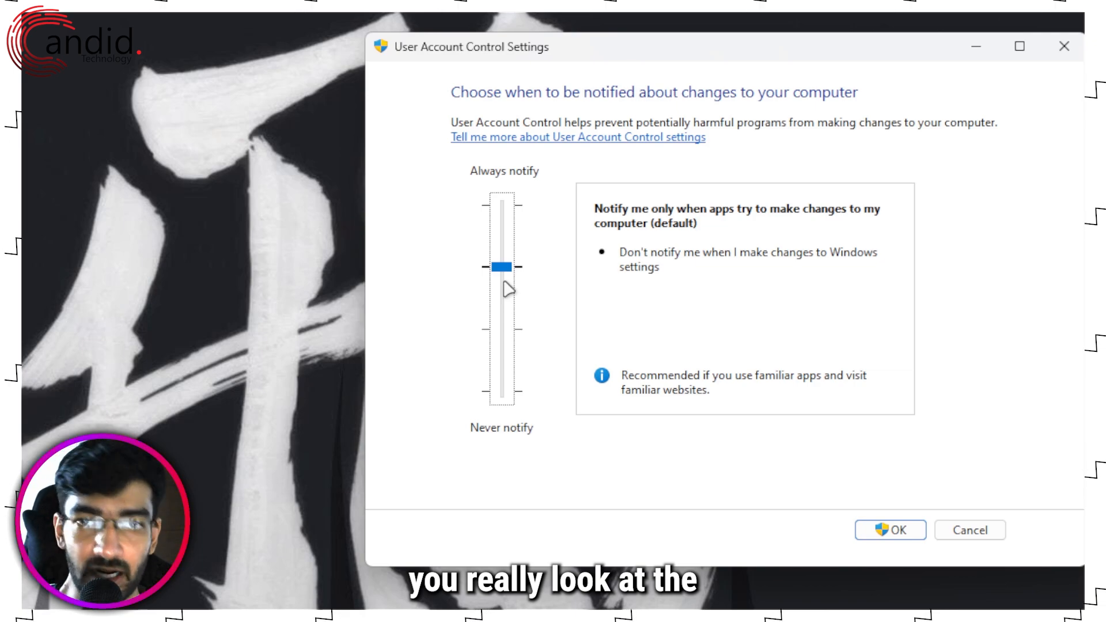
{"action": "mouse_move", "coordinate": [531, 184]}
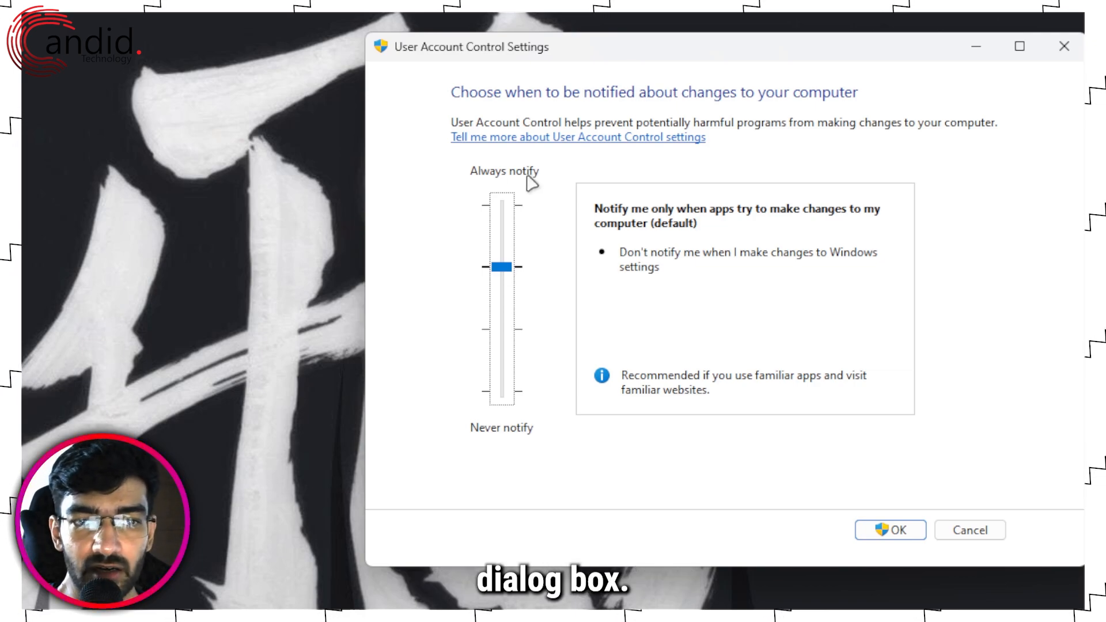
{"action": "mouse_move", "coordinate": [513, 409]}
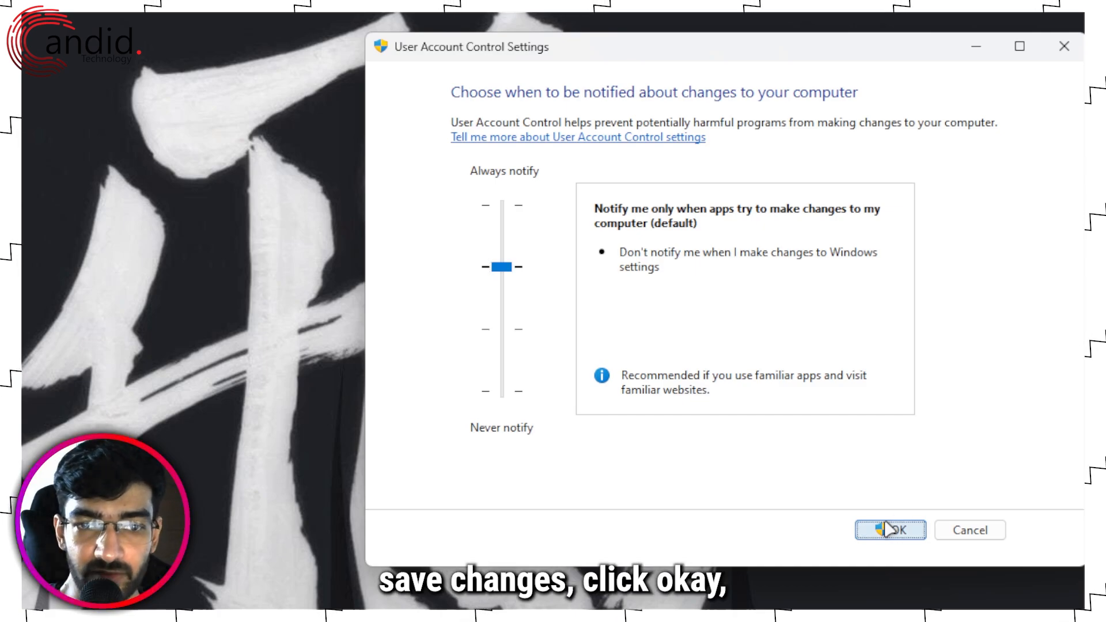
- Keep the UAC slider at the default notch and save with OK
{"action": "left_click", "coordinate": [888, 531]}
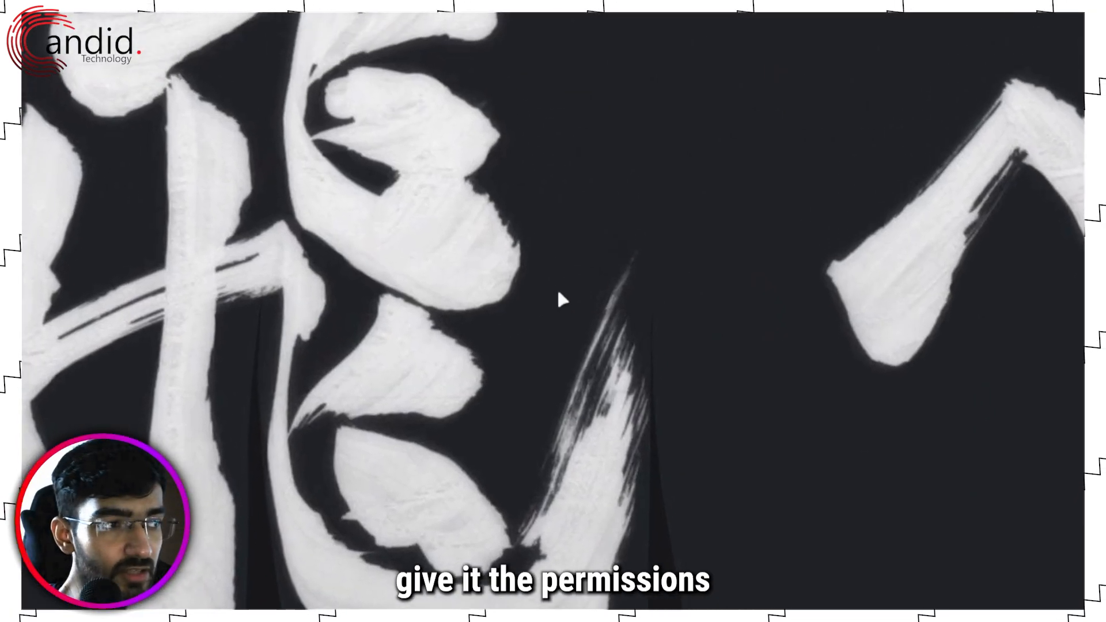